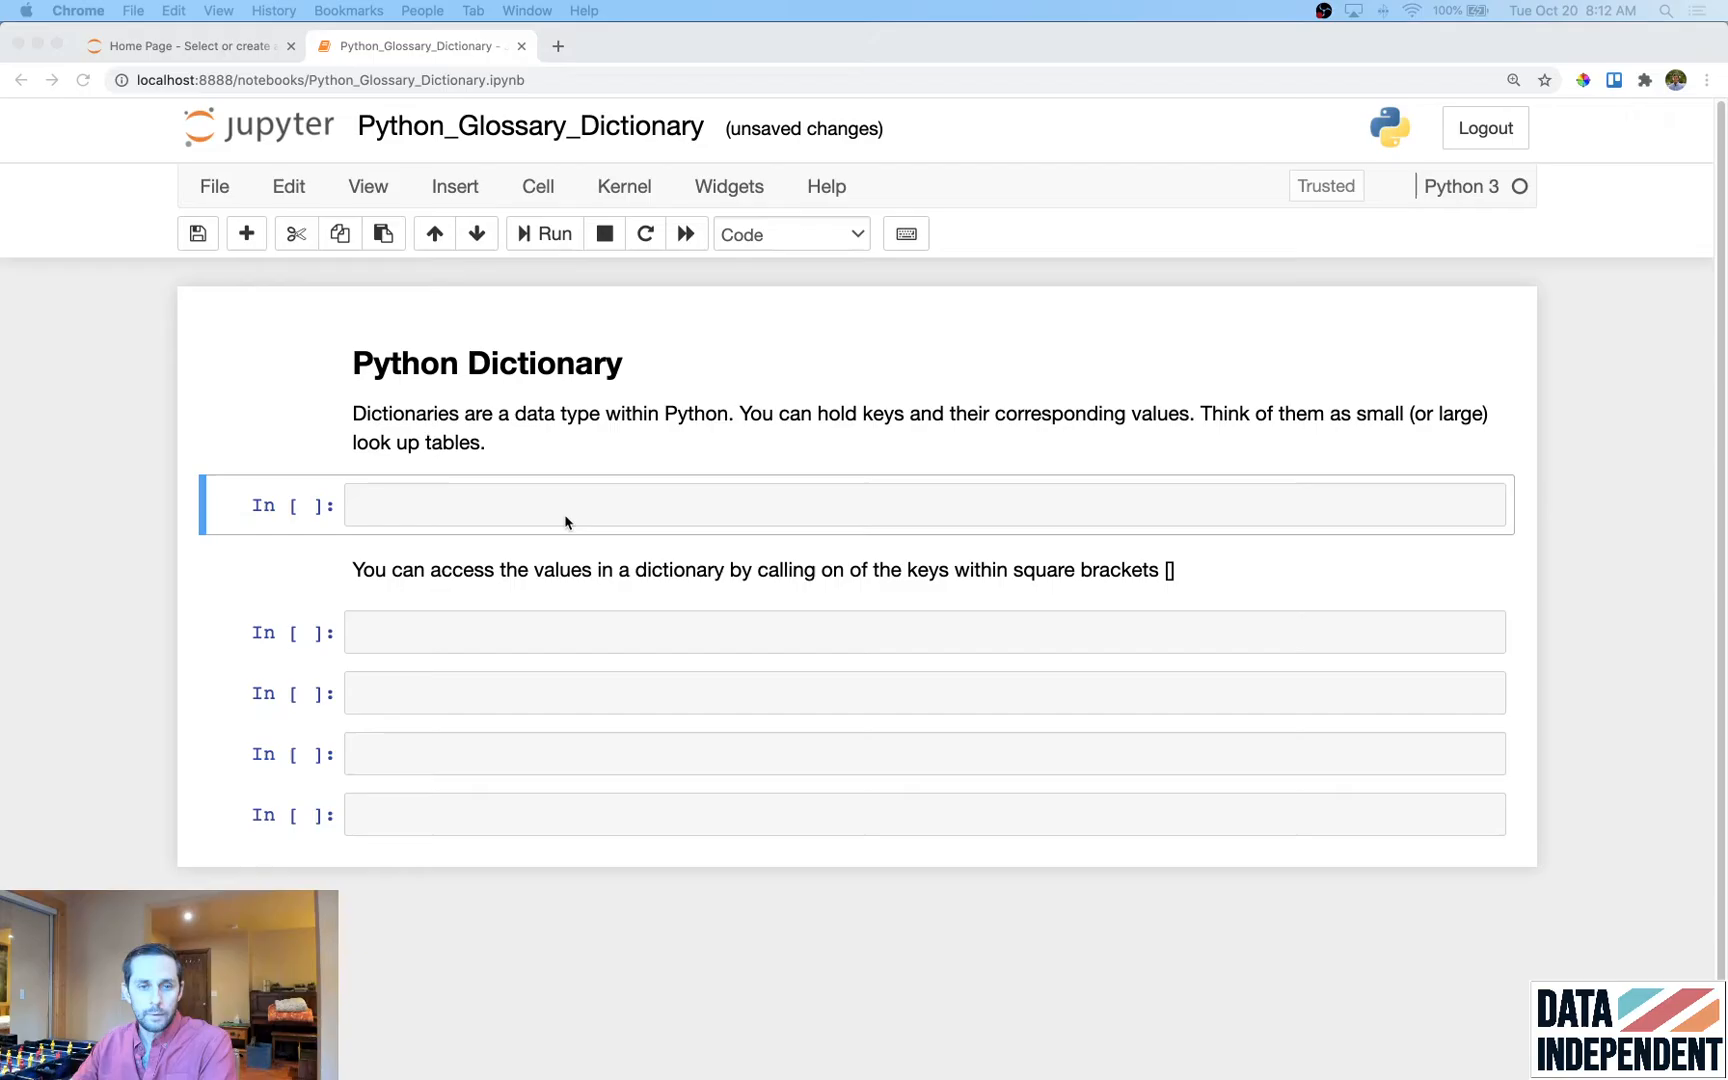
Step: Type a my_dict skeleton with a placeholder key : value entry inside curly braces
{"action": "type", "text": "my_dicti"}
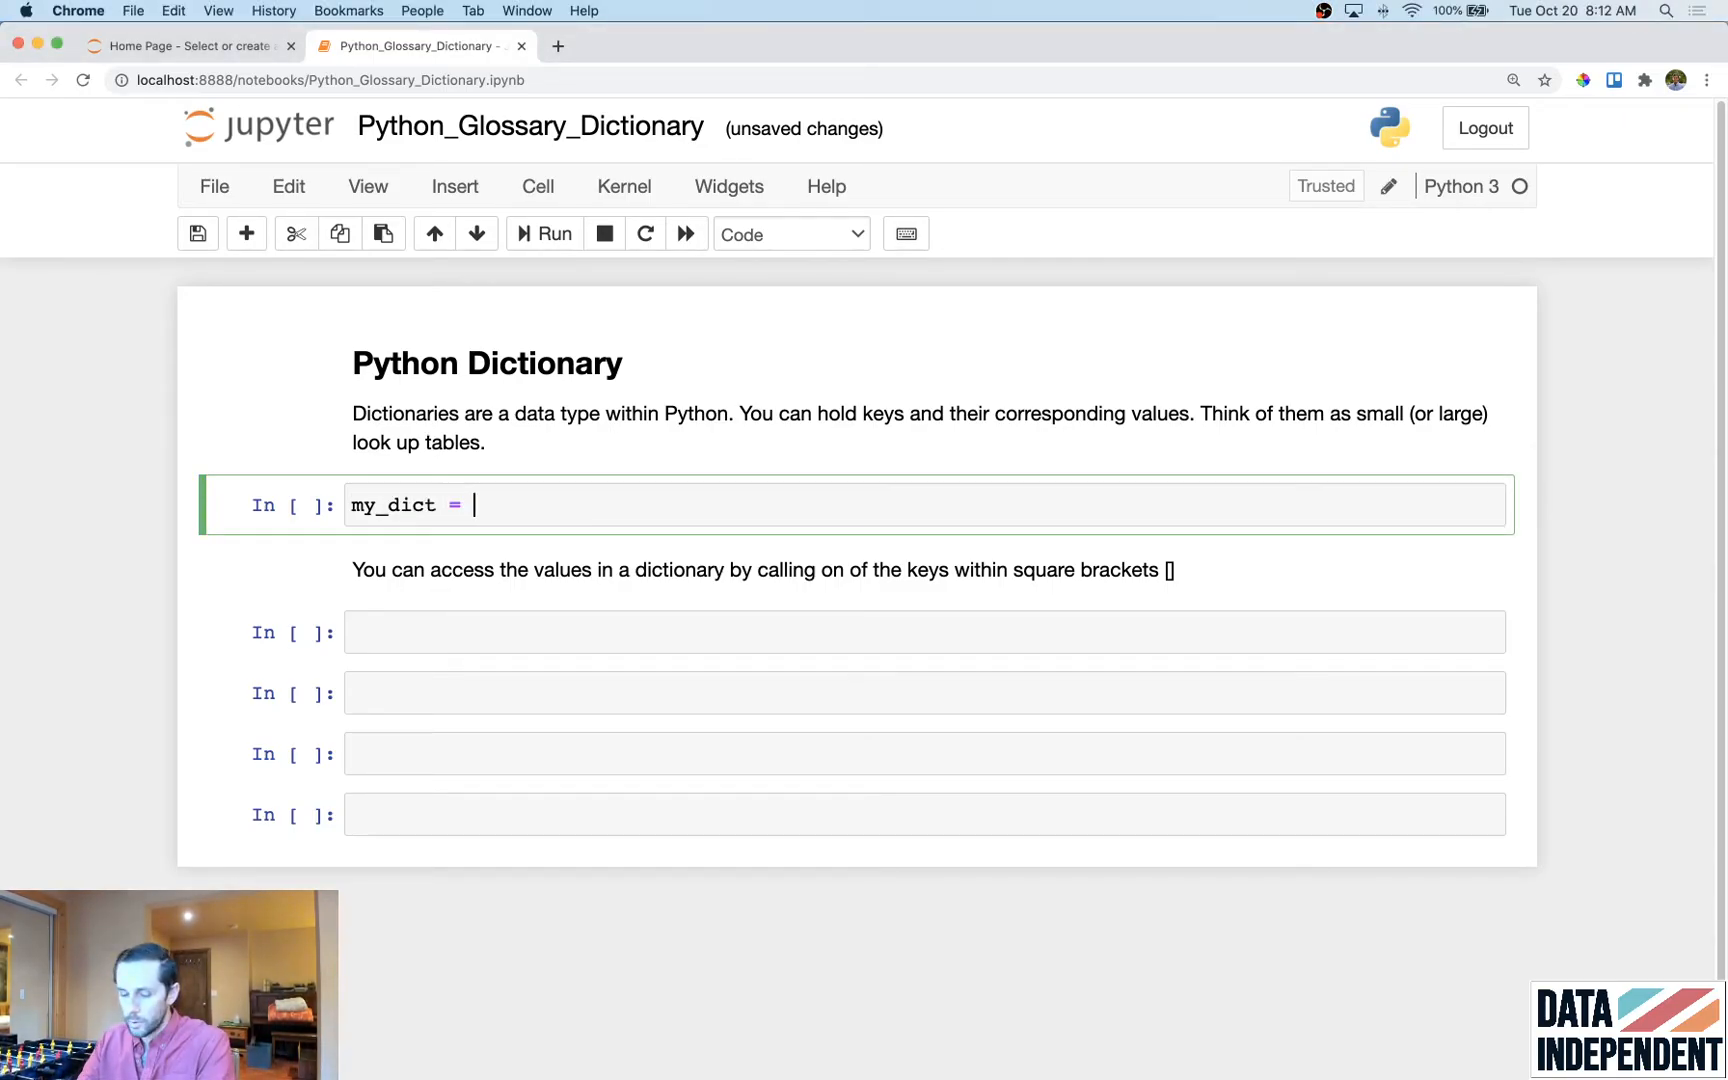
{"action": "type", "text": "{"}
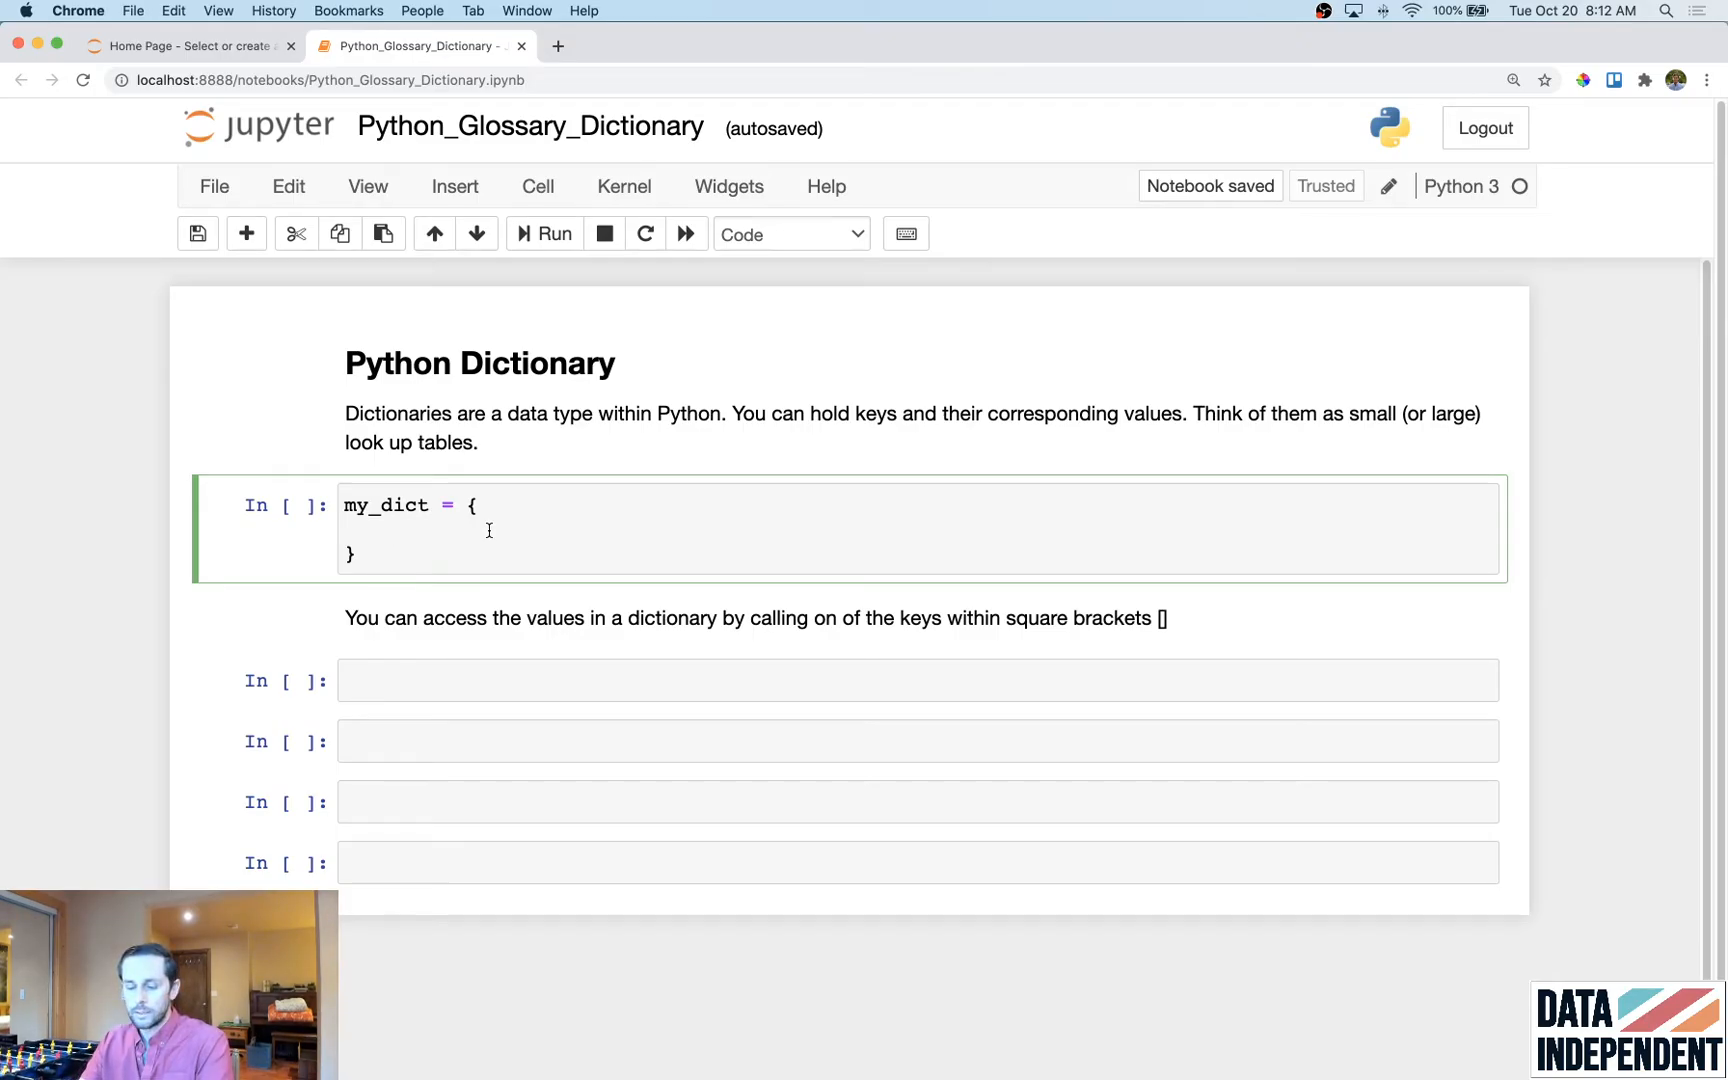
{"action": "type", "text": "key : value"}
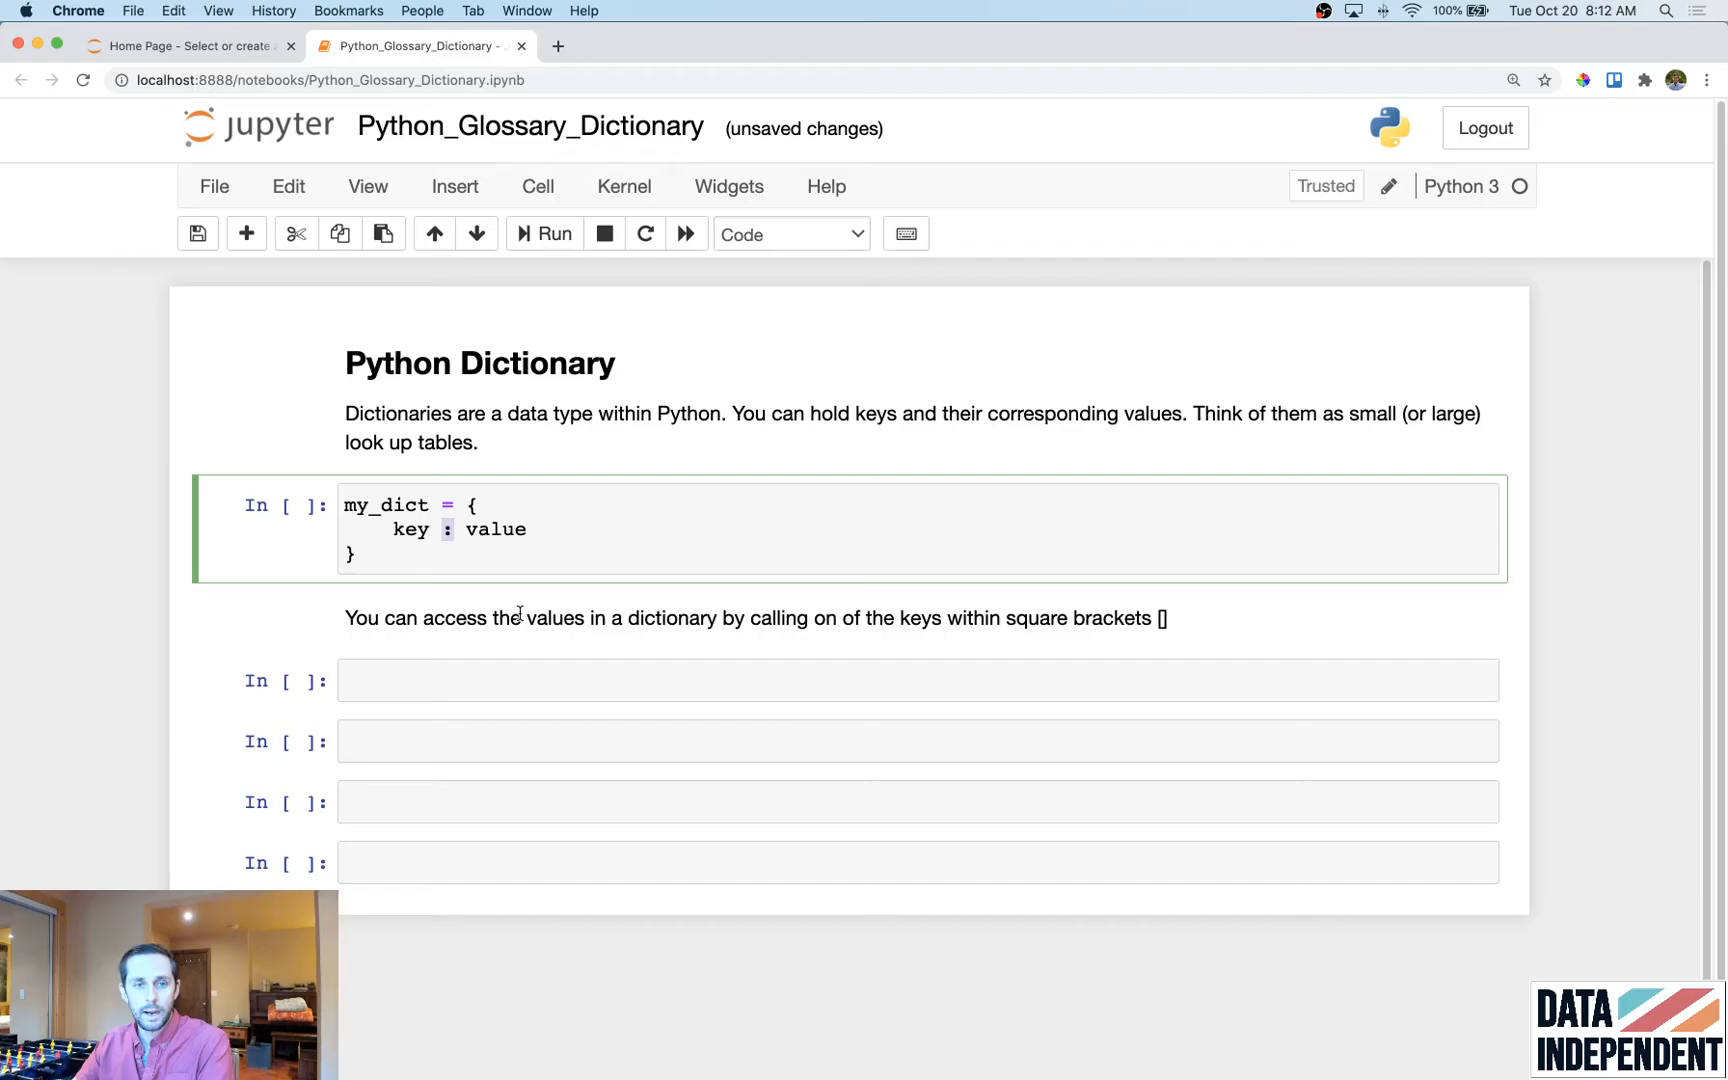
{"action": "type", "text": ","}
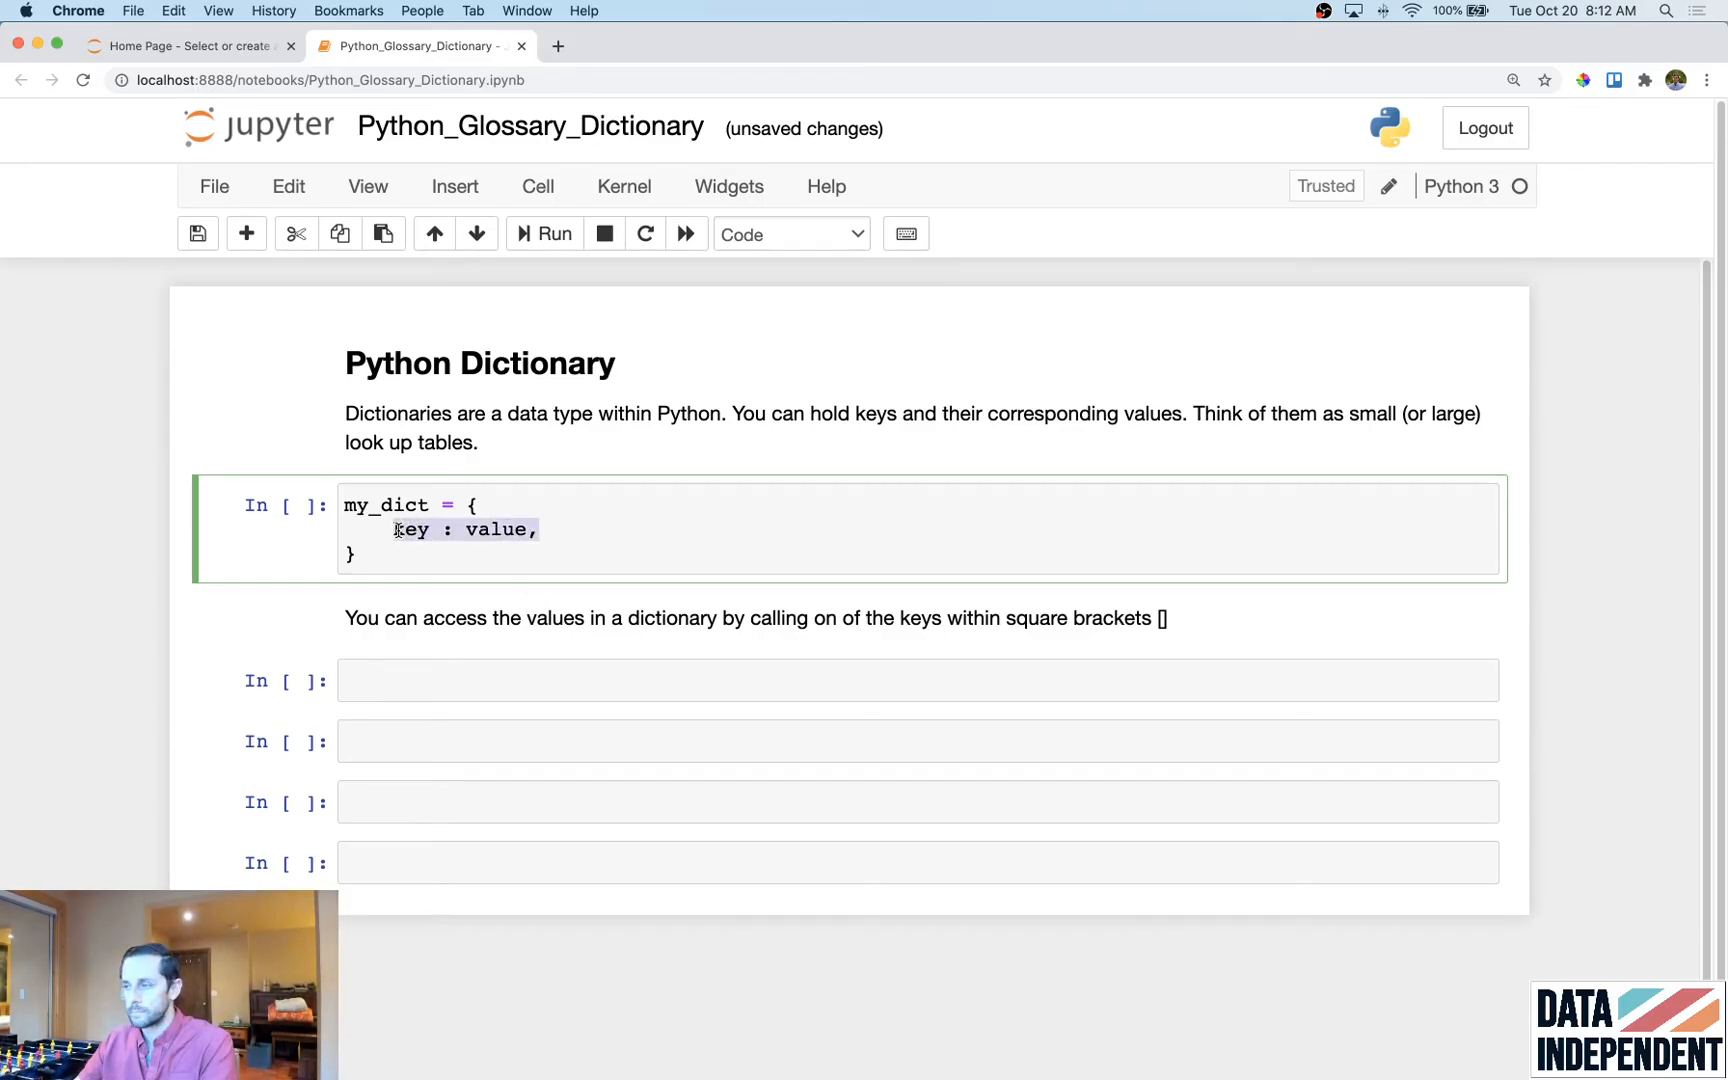
Step: Replace the placeholder with the entry "San Francisco" : "California"
{"action": "type", "text": "\"\""}
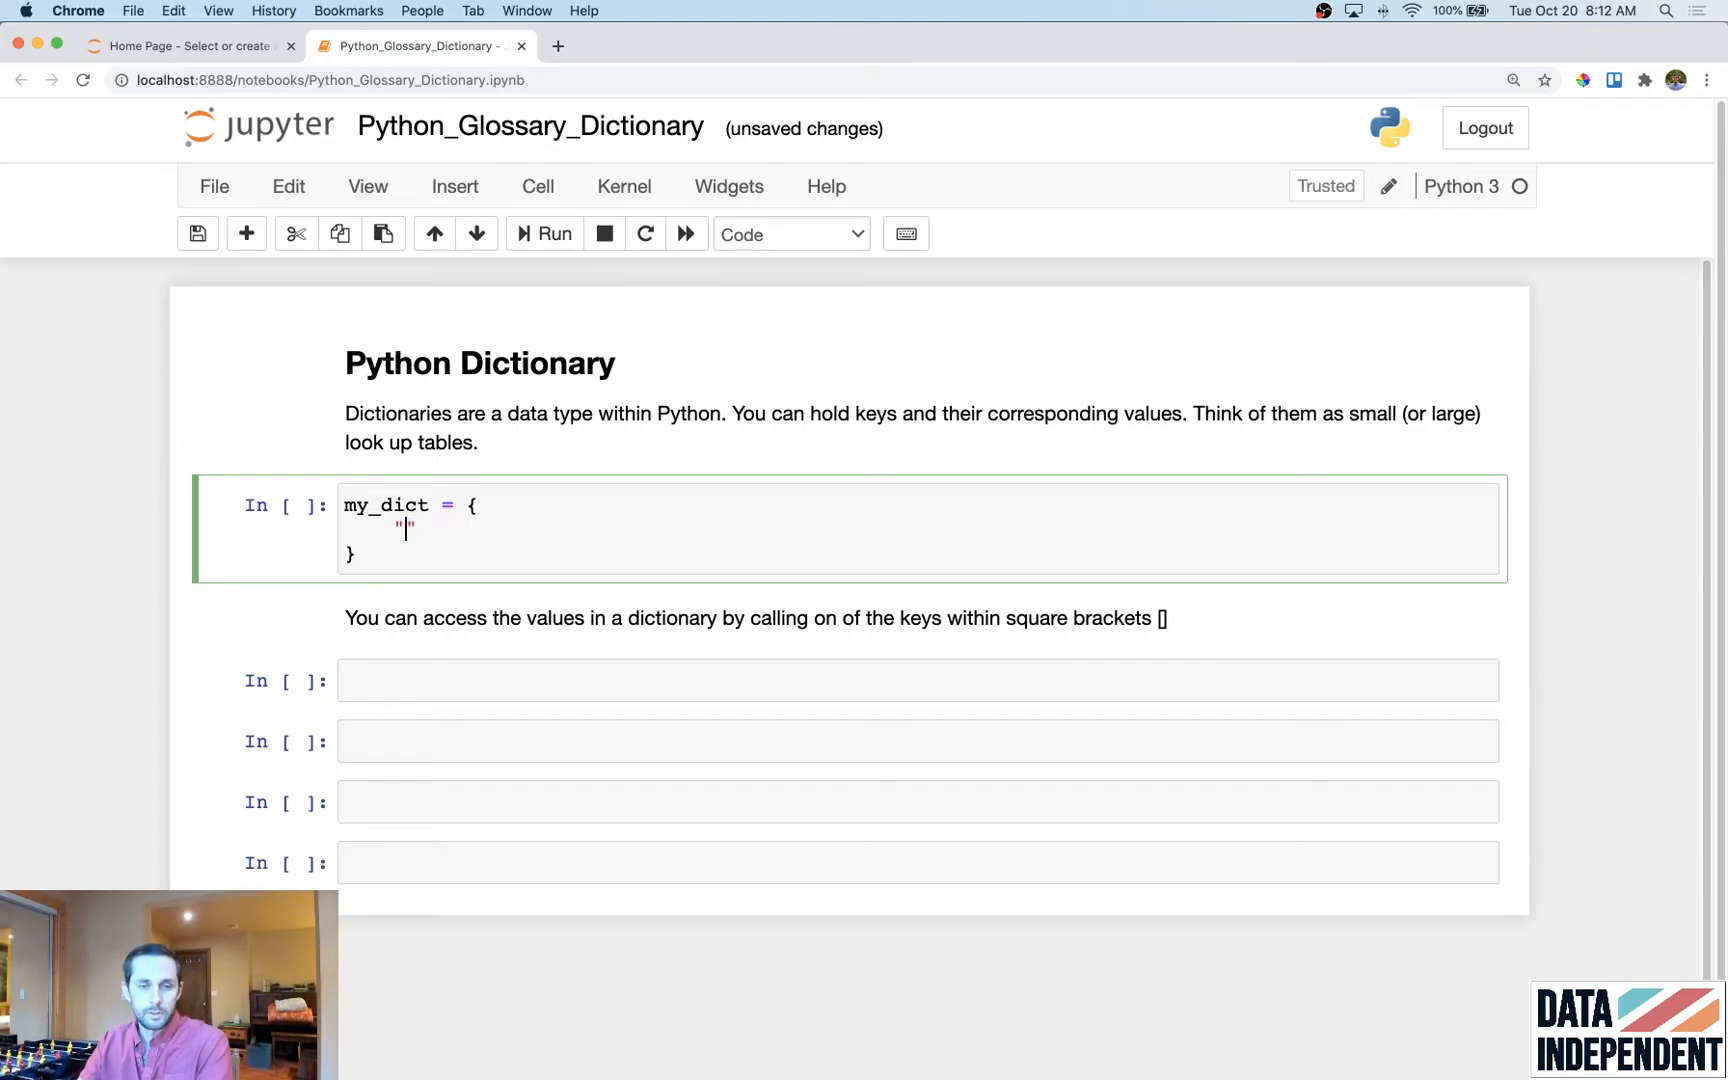
{"action": "type", "text": "San Francisco"}
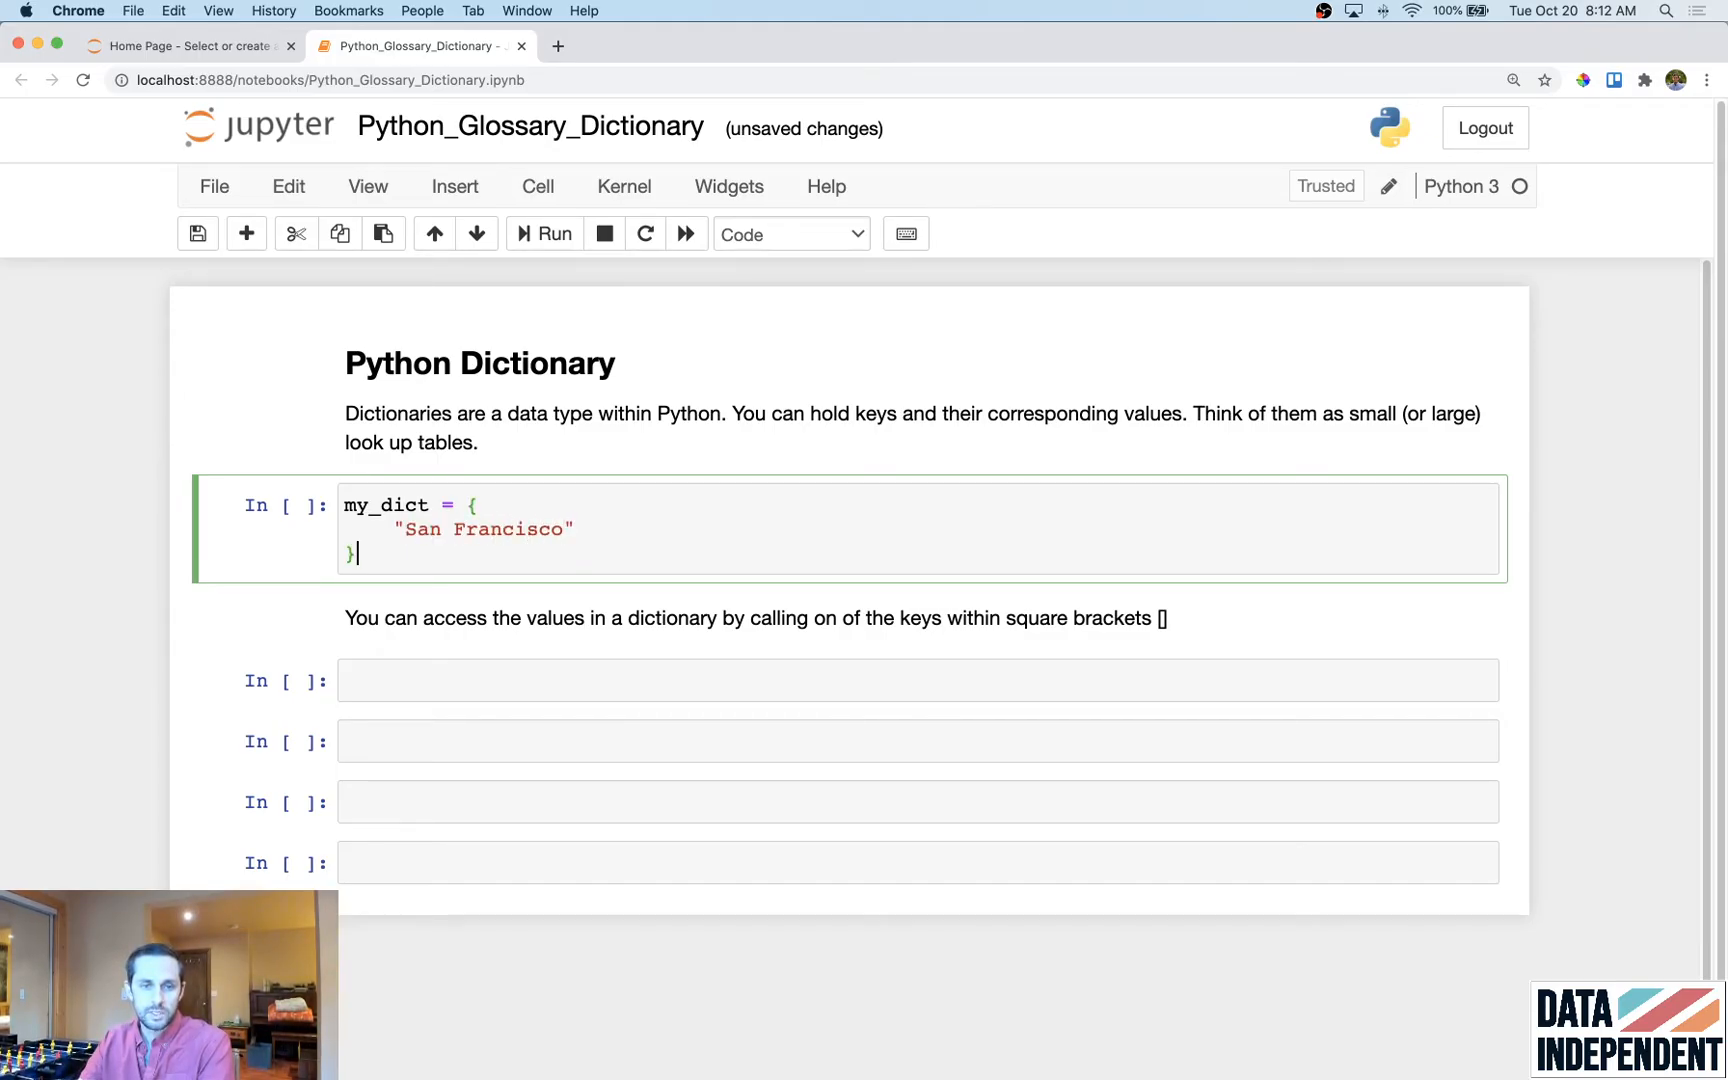
{"action": "type", "text": ":"}
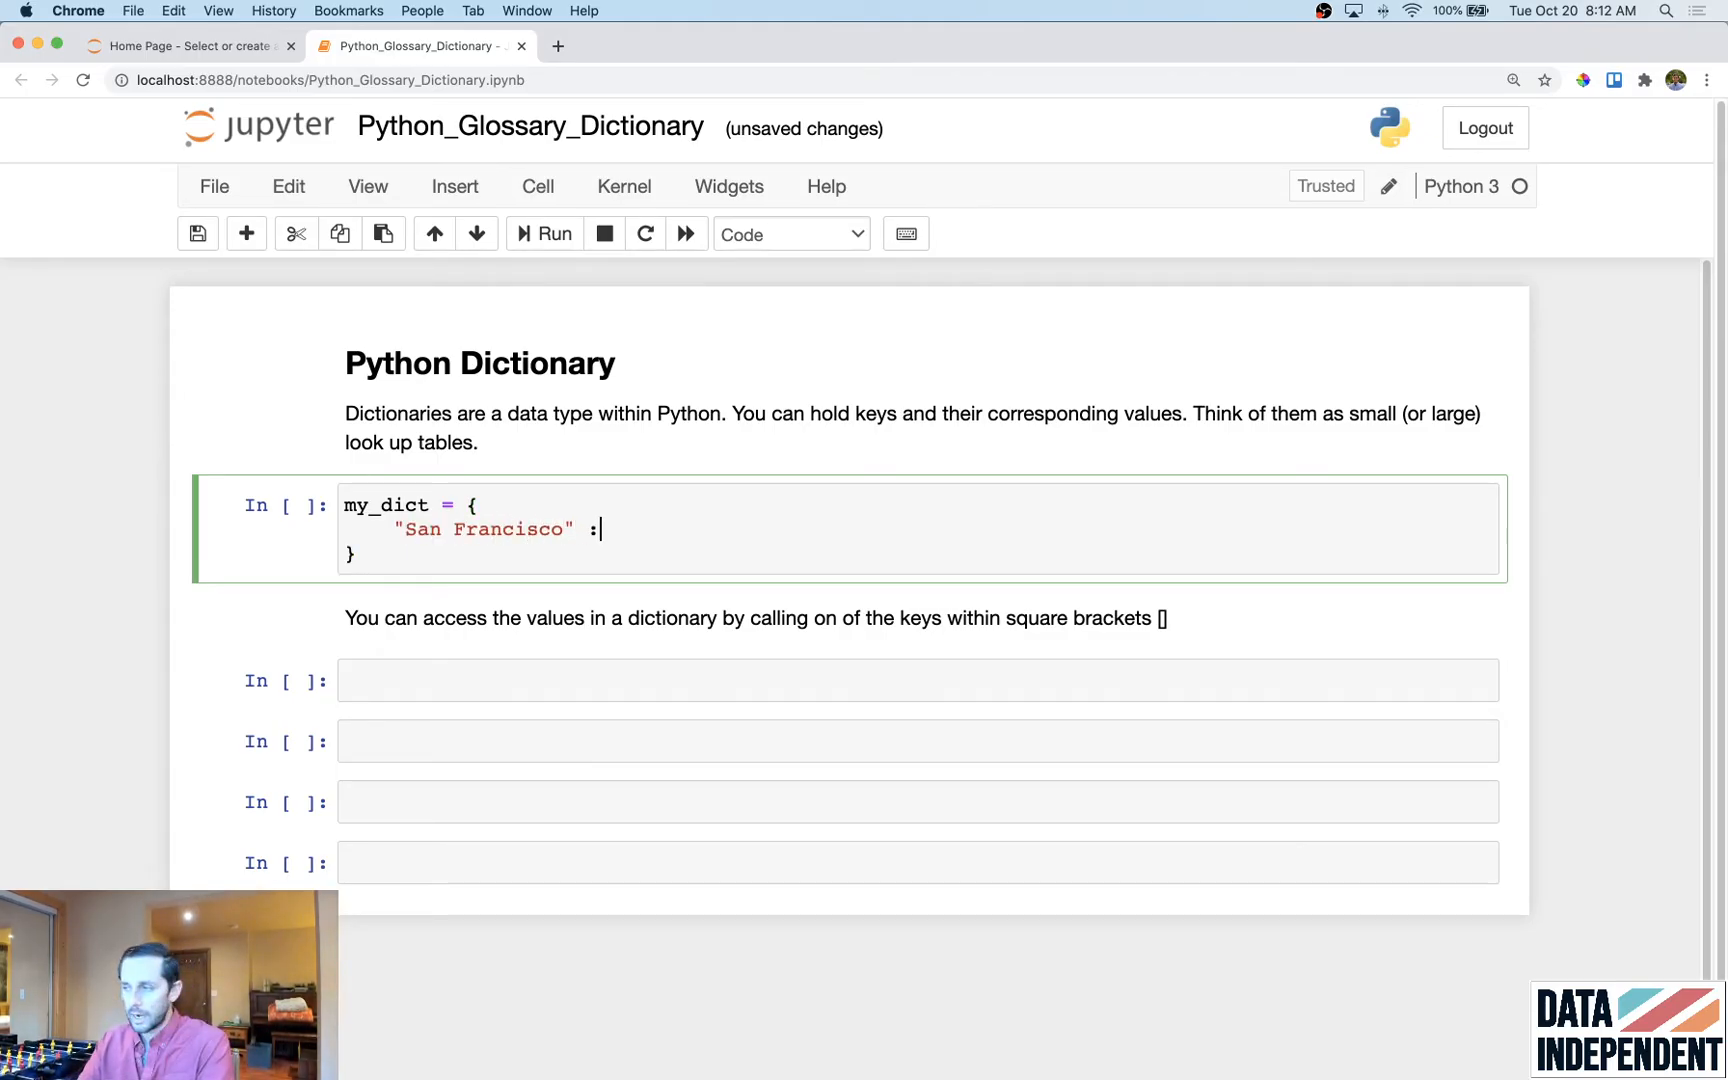
{"action": "type", "text": "\"California\""}
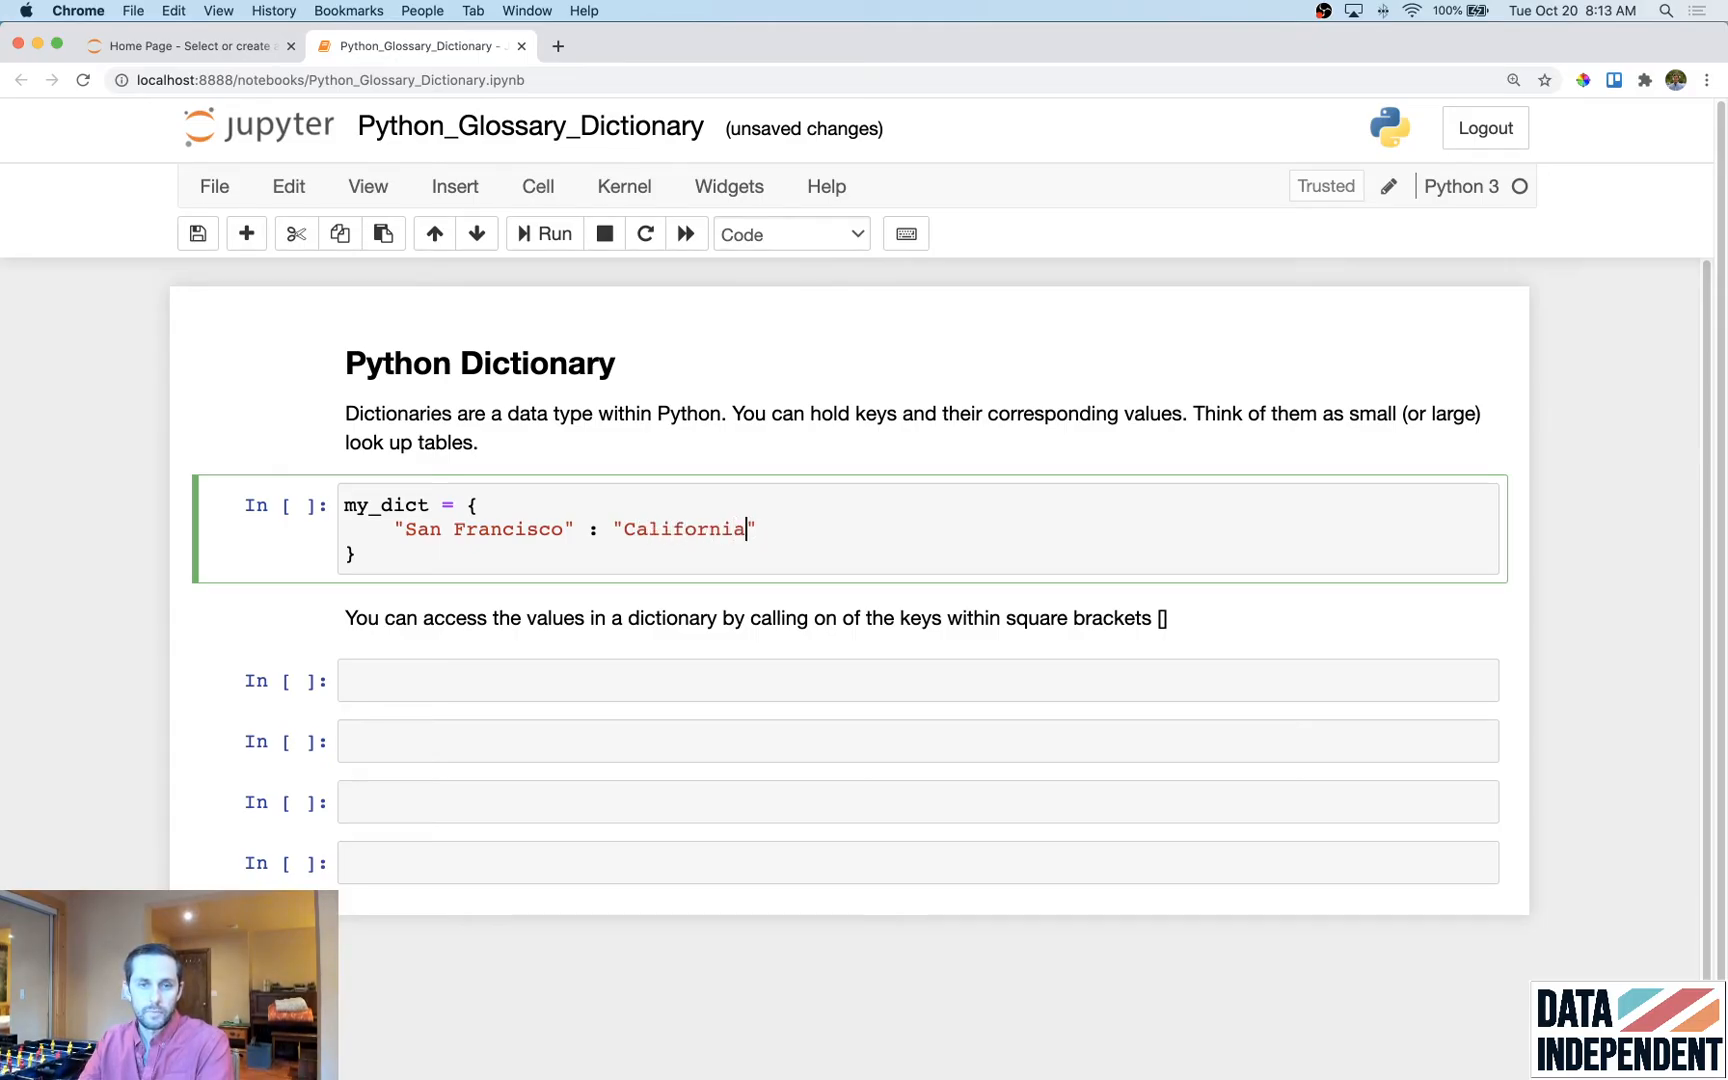
{"action": "double_click", "coordinate": [482, 529]}
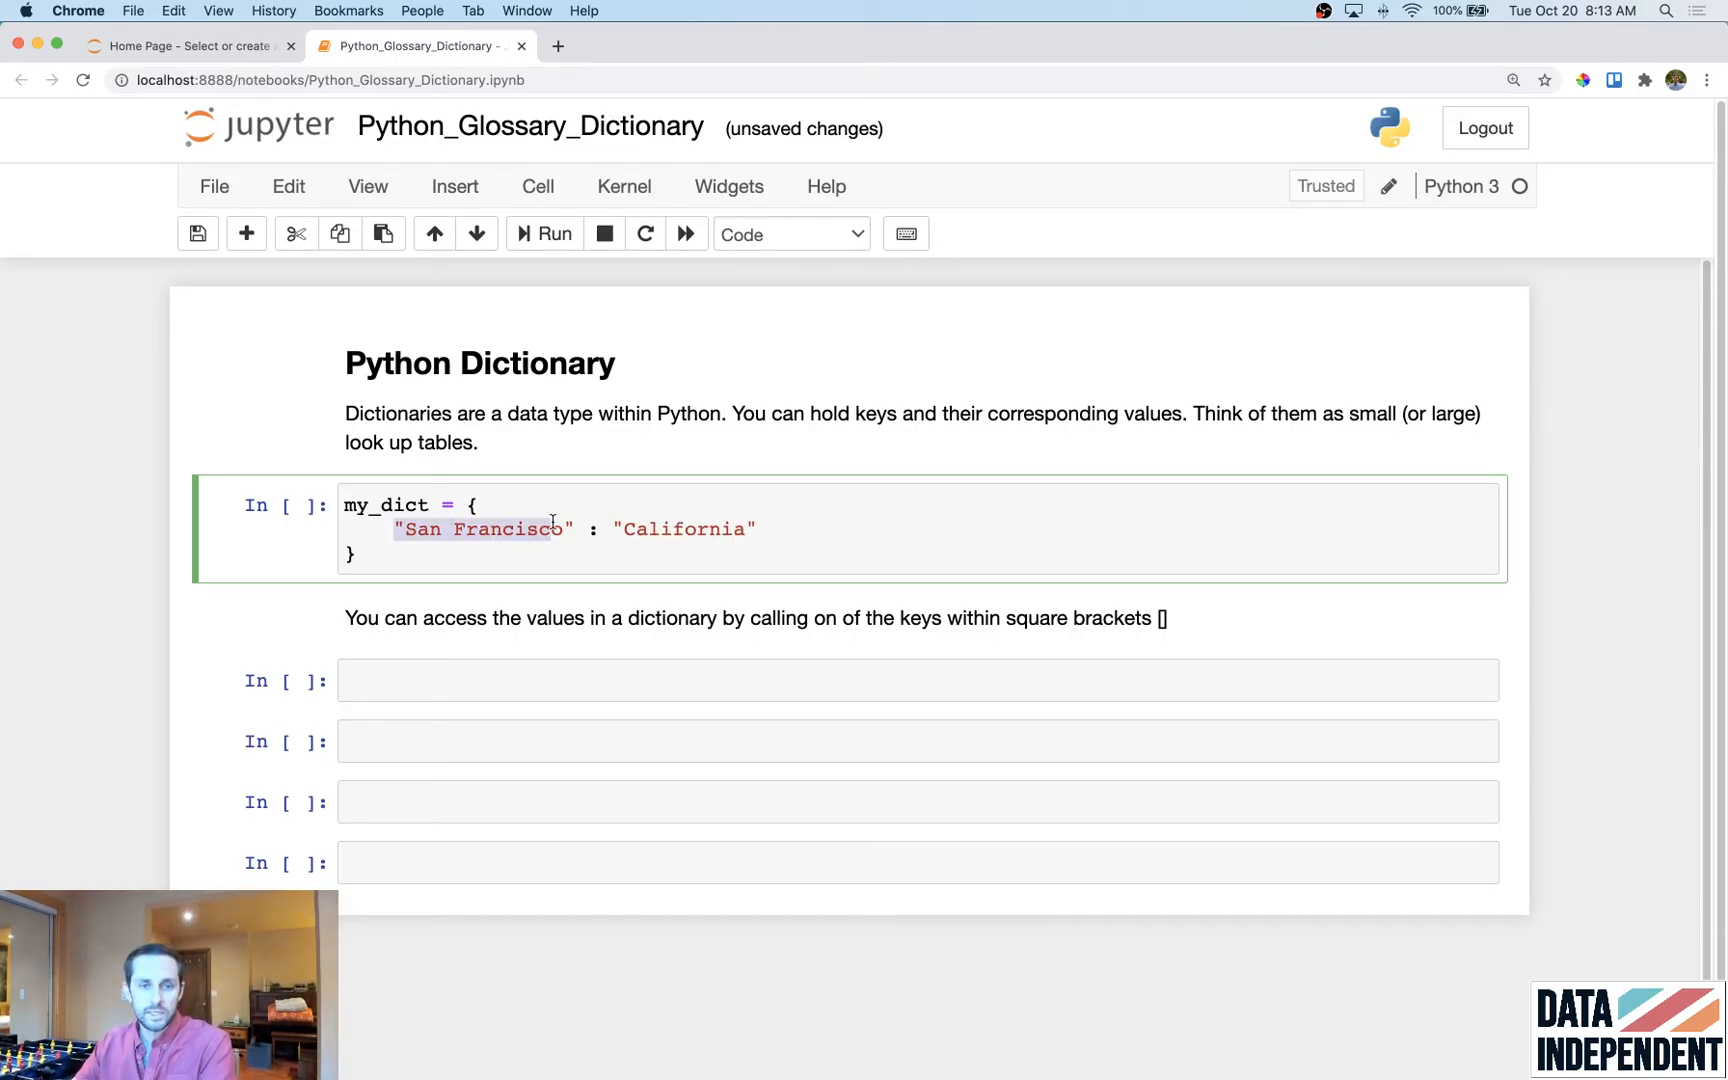
{"action": "left_click", "coordinate": [618, 528]}
{"action": "type", "text": "\"New Y"}
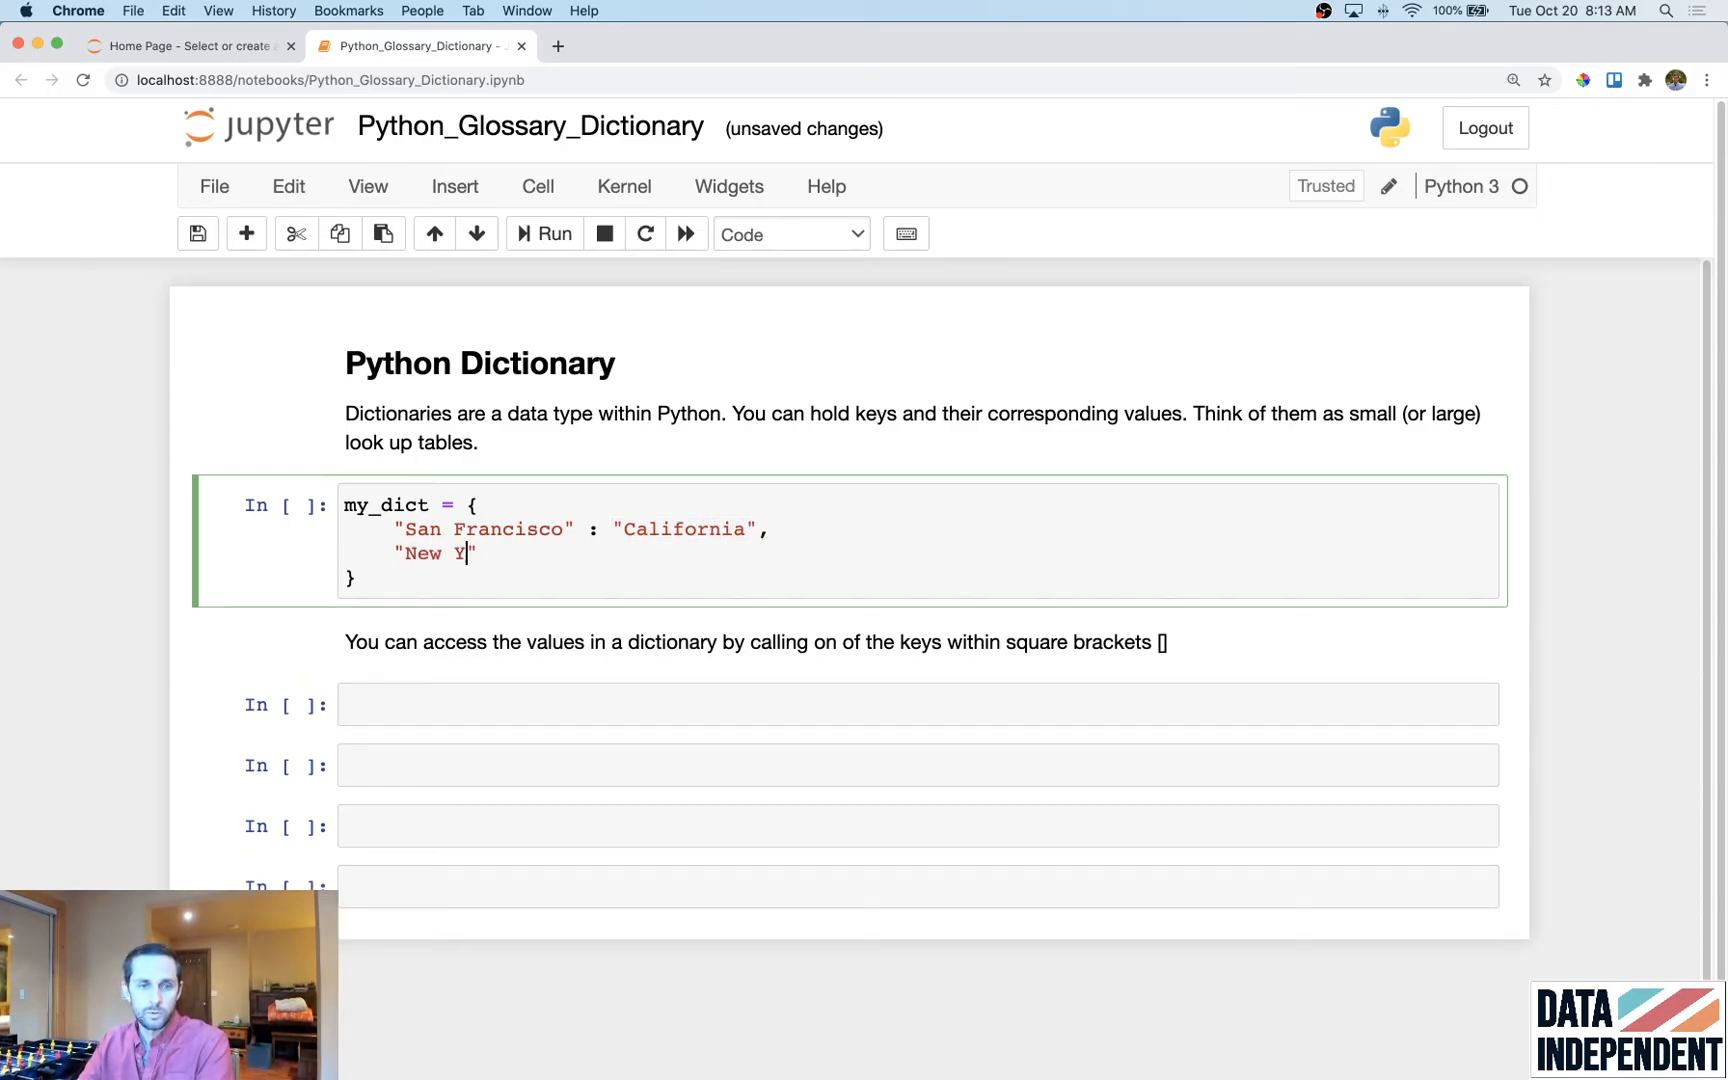
Step: Add "New York" : "New York" and begin the integer entry 1 : 3
{"action": "type", "text": "ork\" : \"\""}
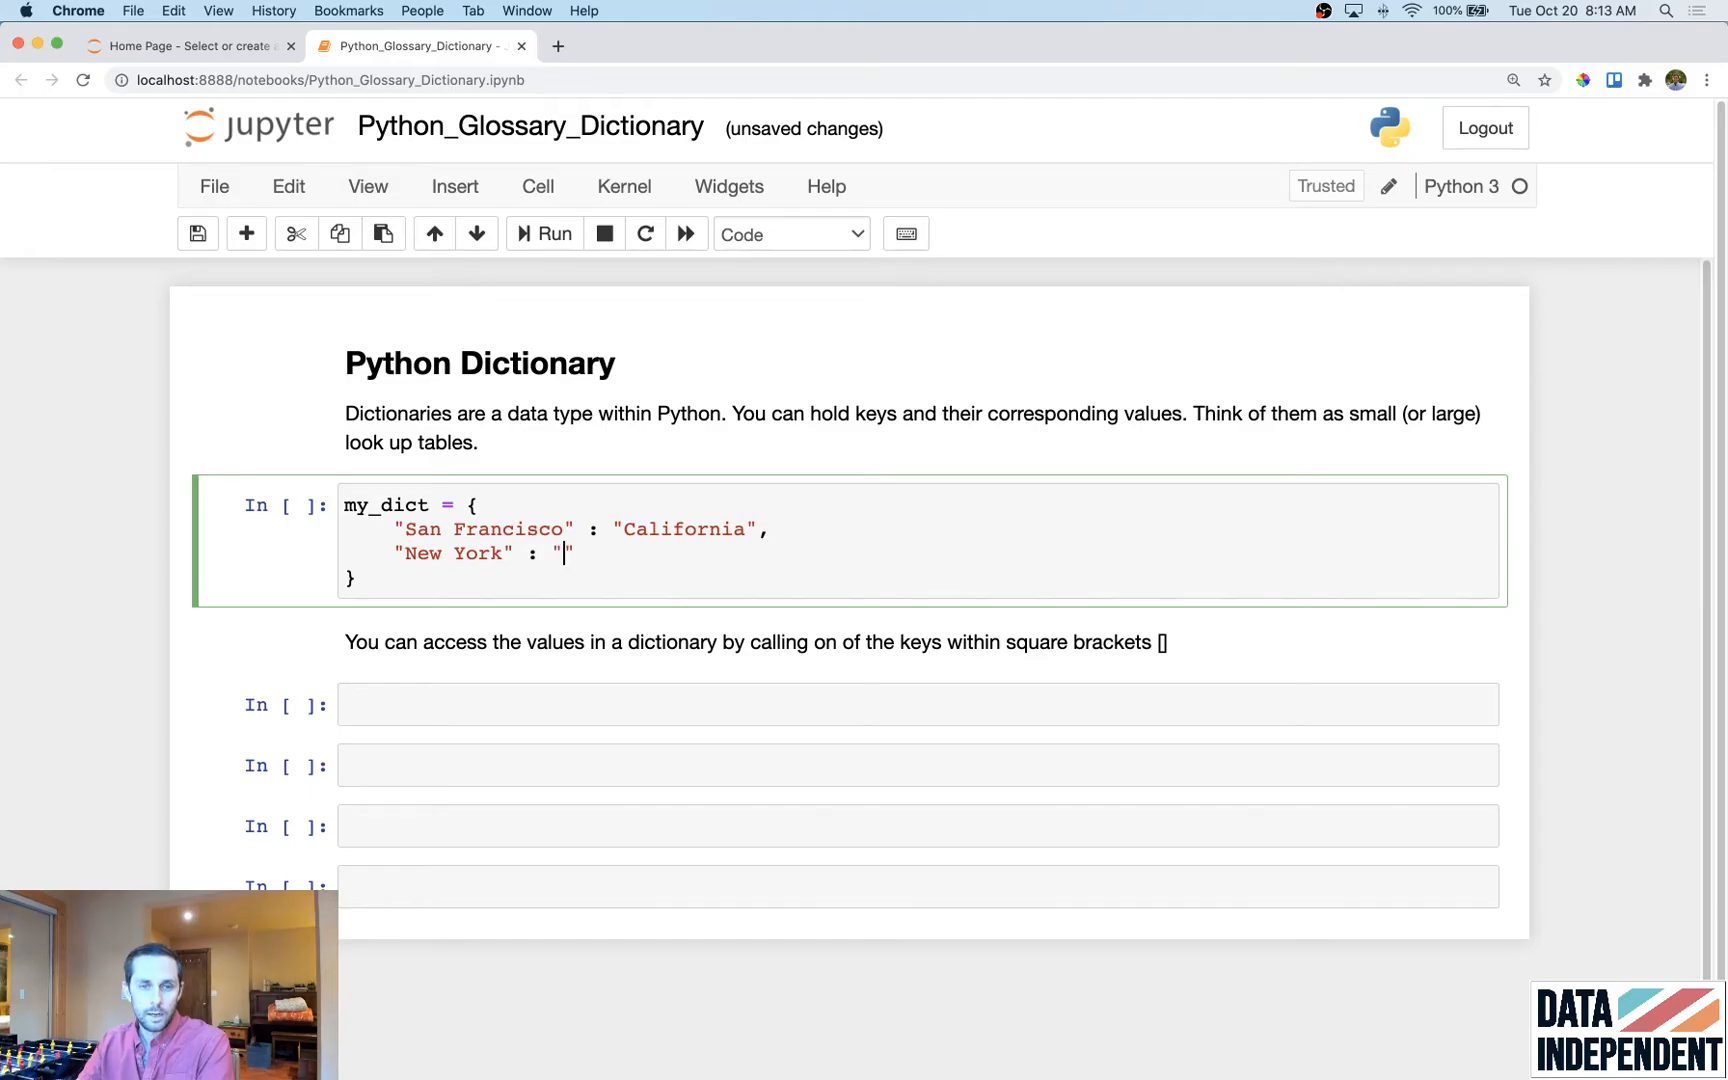
{"action": "type", "text": "New York\","}
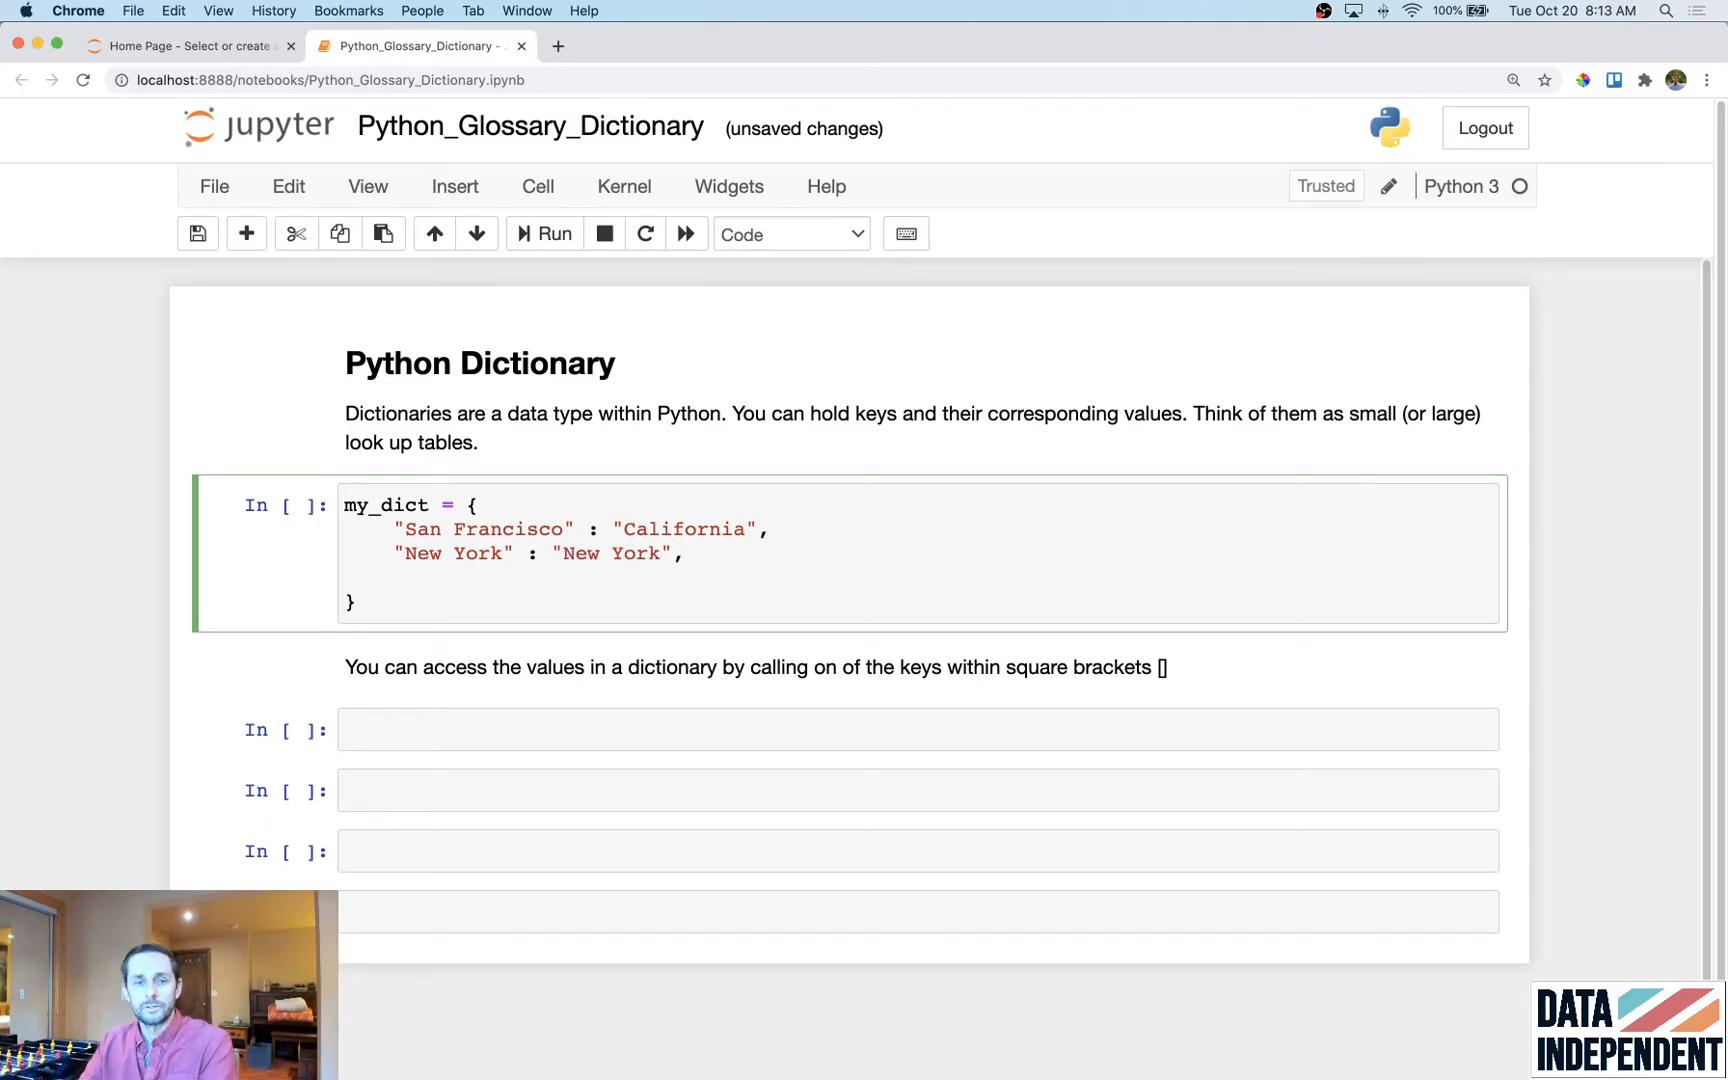
{"action": "type", "text": "1 : 3,"}
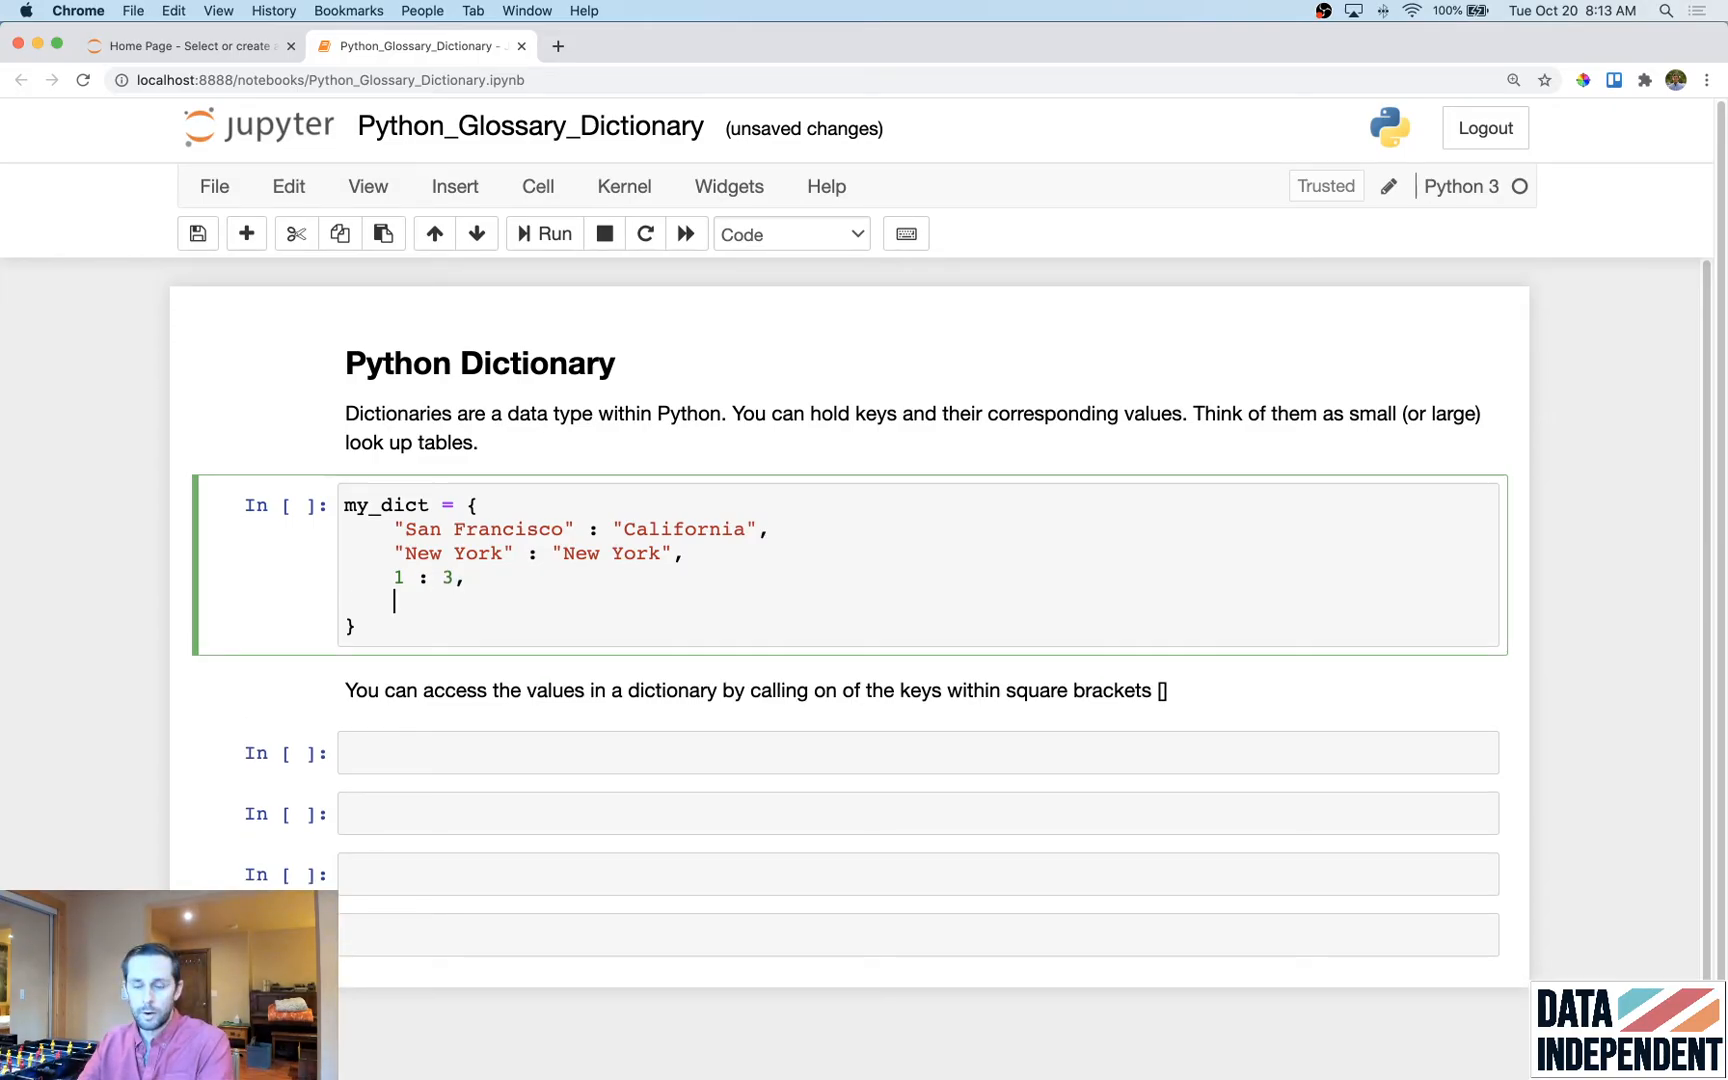
Step: Add the float-key entry 32.2 : 'Float' to my_dict
{"action": "type", "text": "32"}
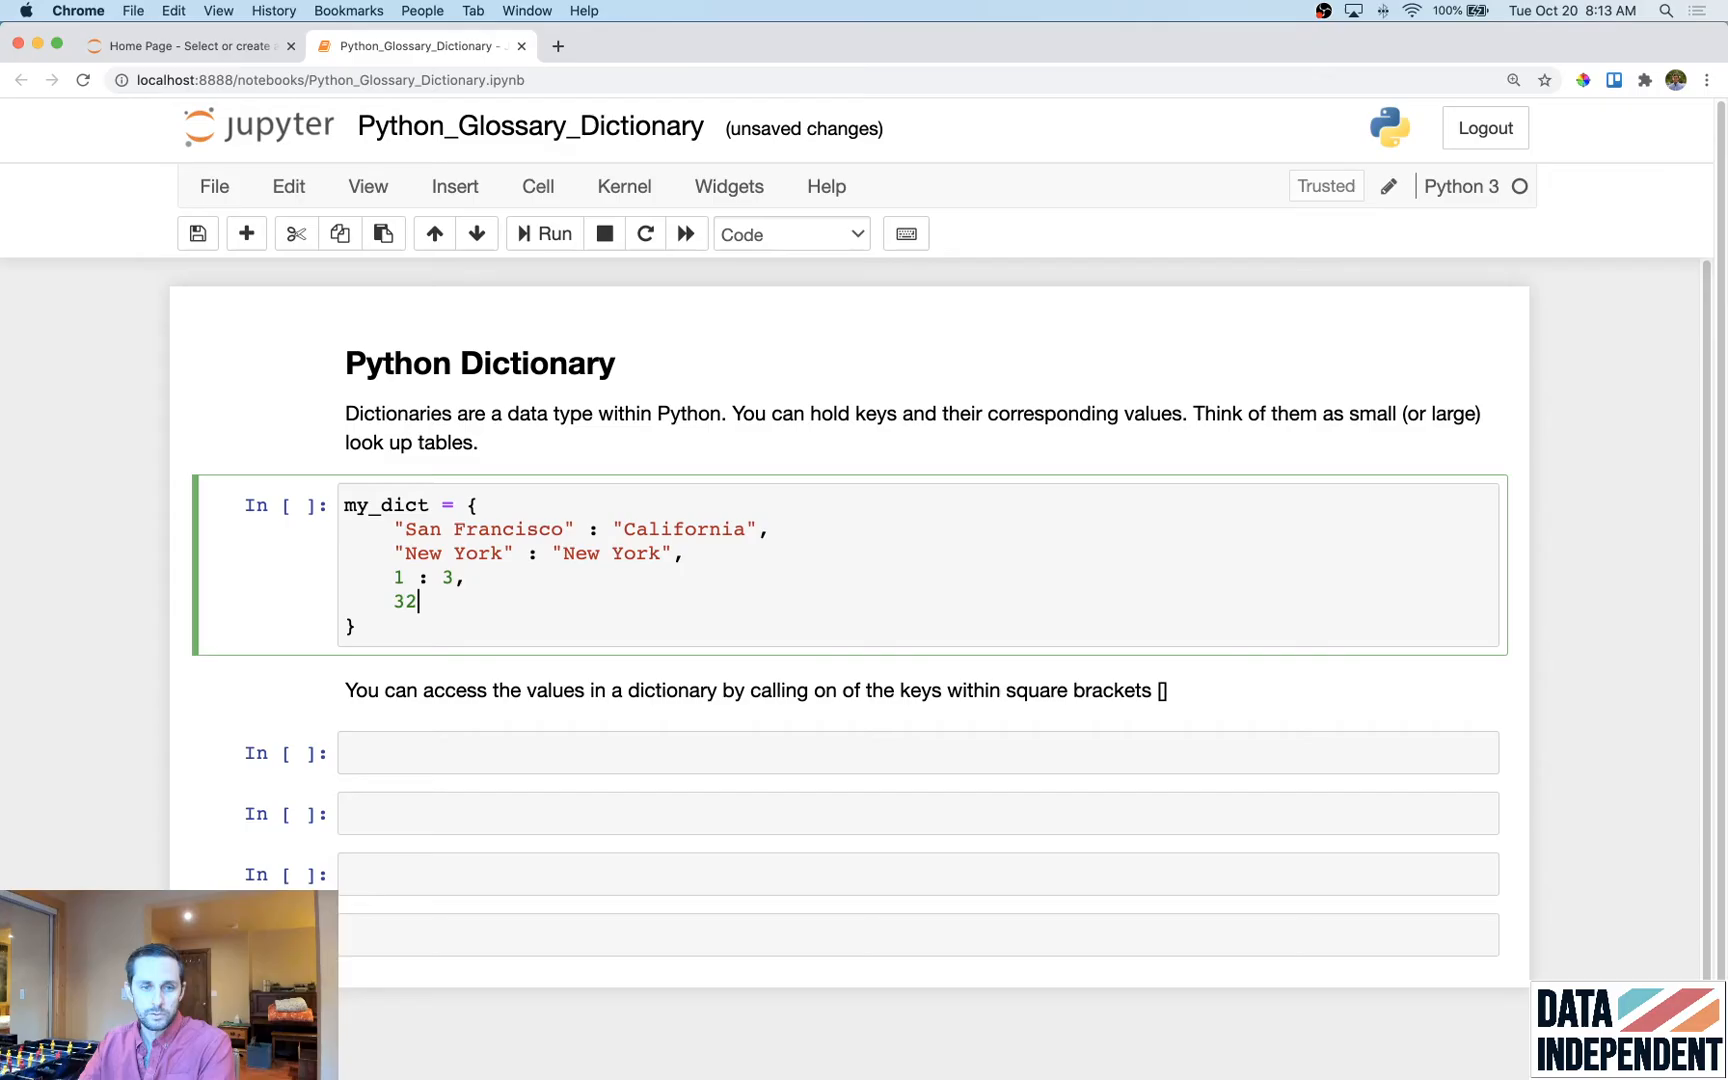
{"action": "type", "text": ".2 :"}
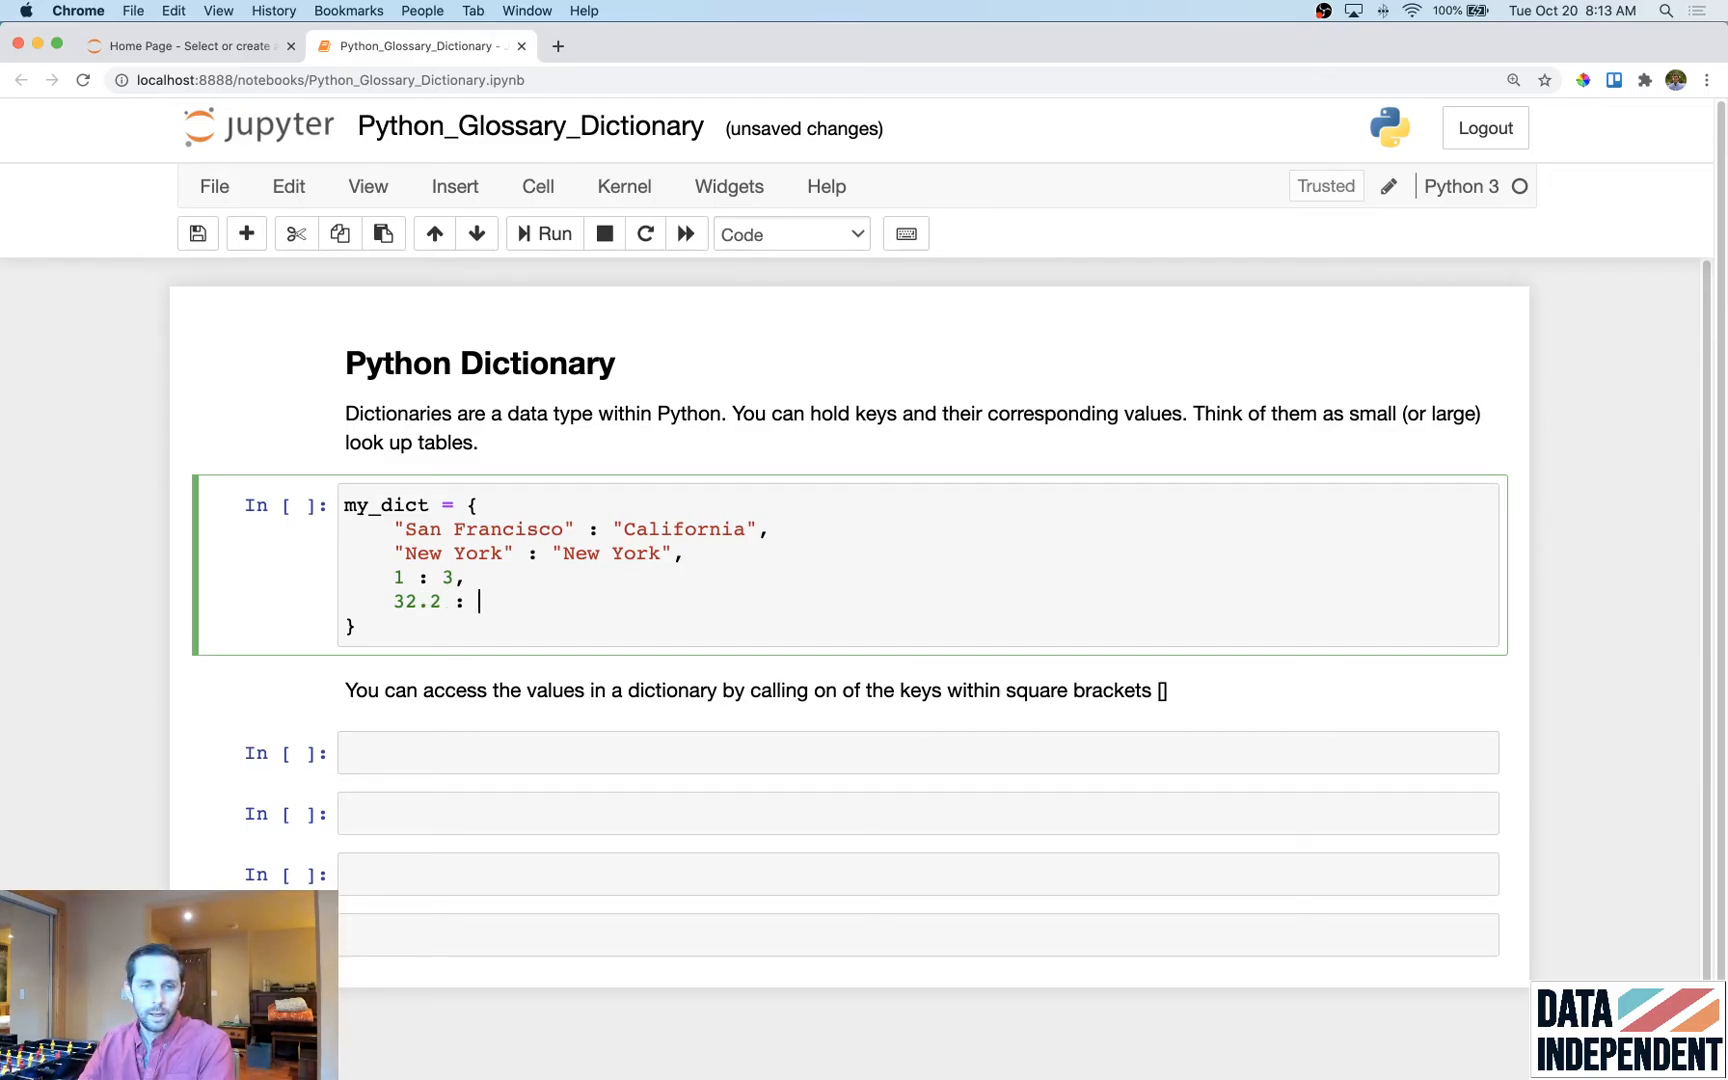
{"action": "type", "text": "''"}
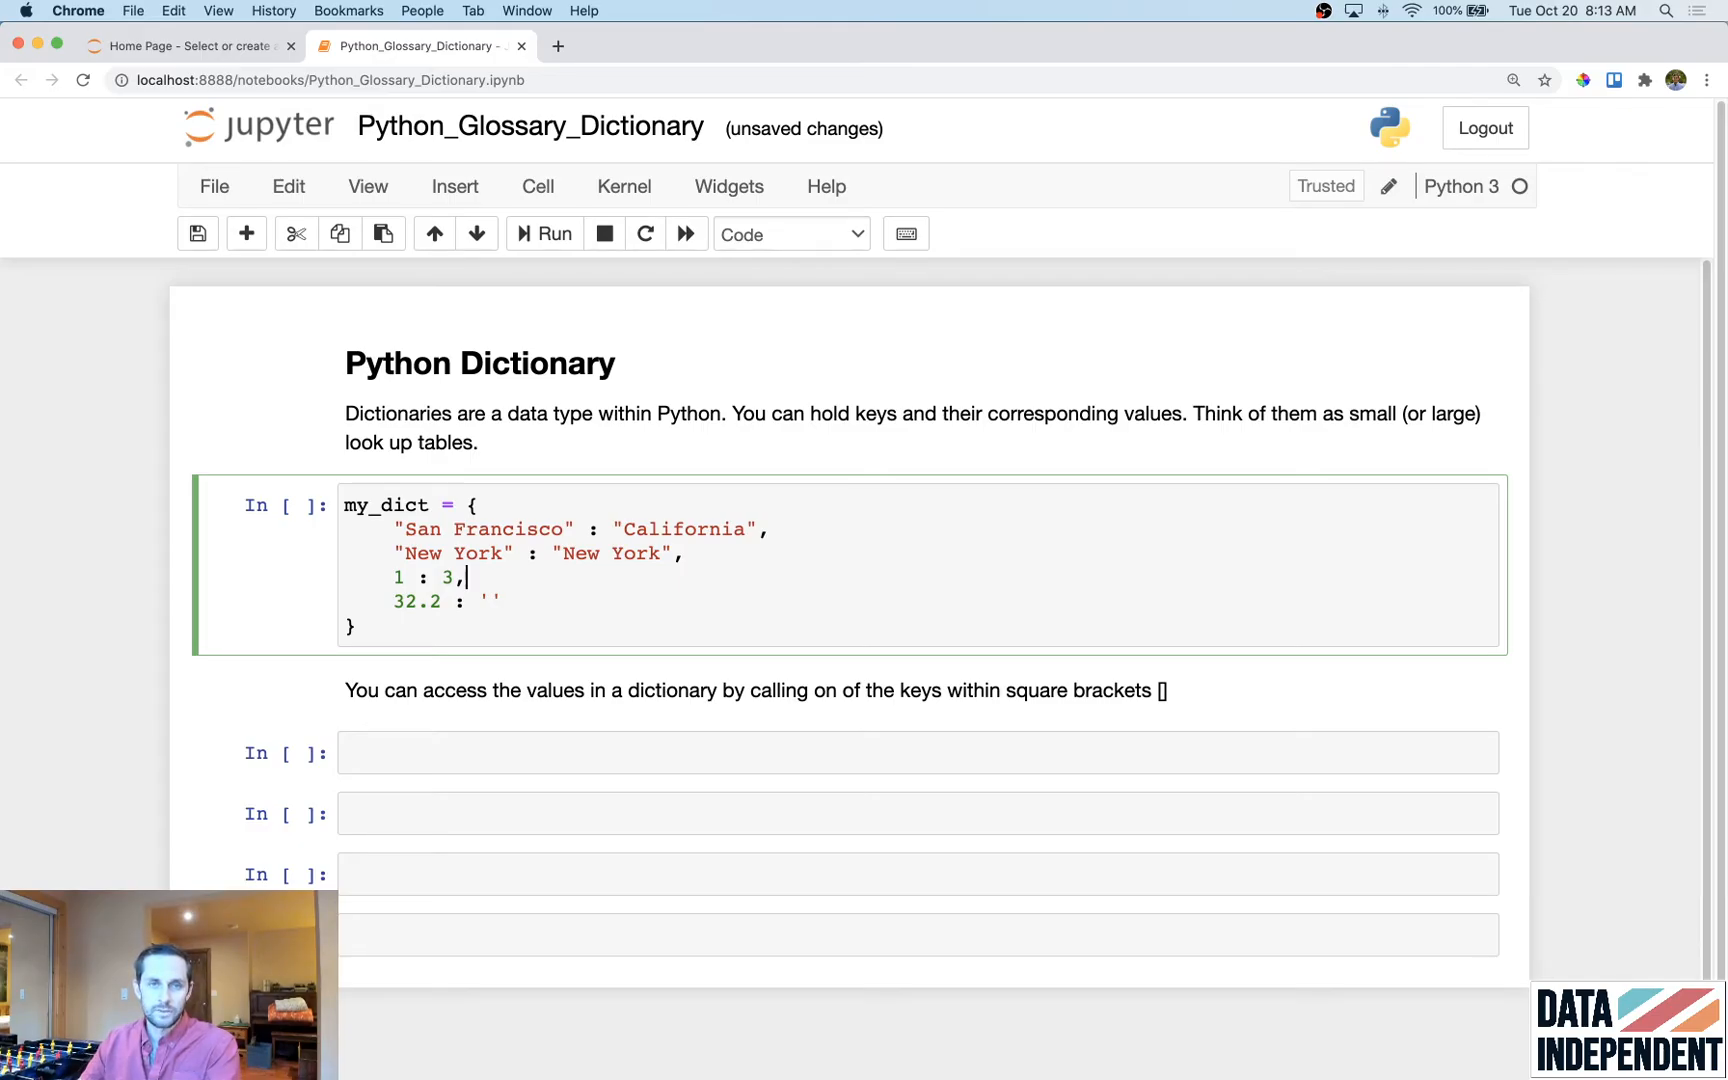
{"action": "left_click", "coordinate": [492, 602]}
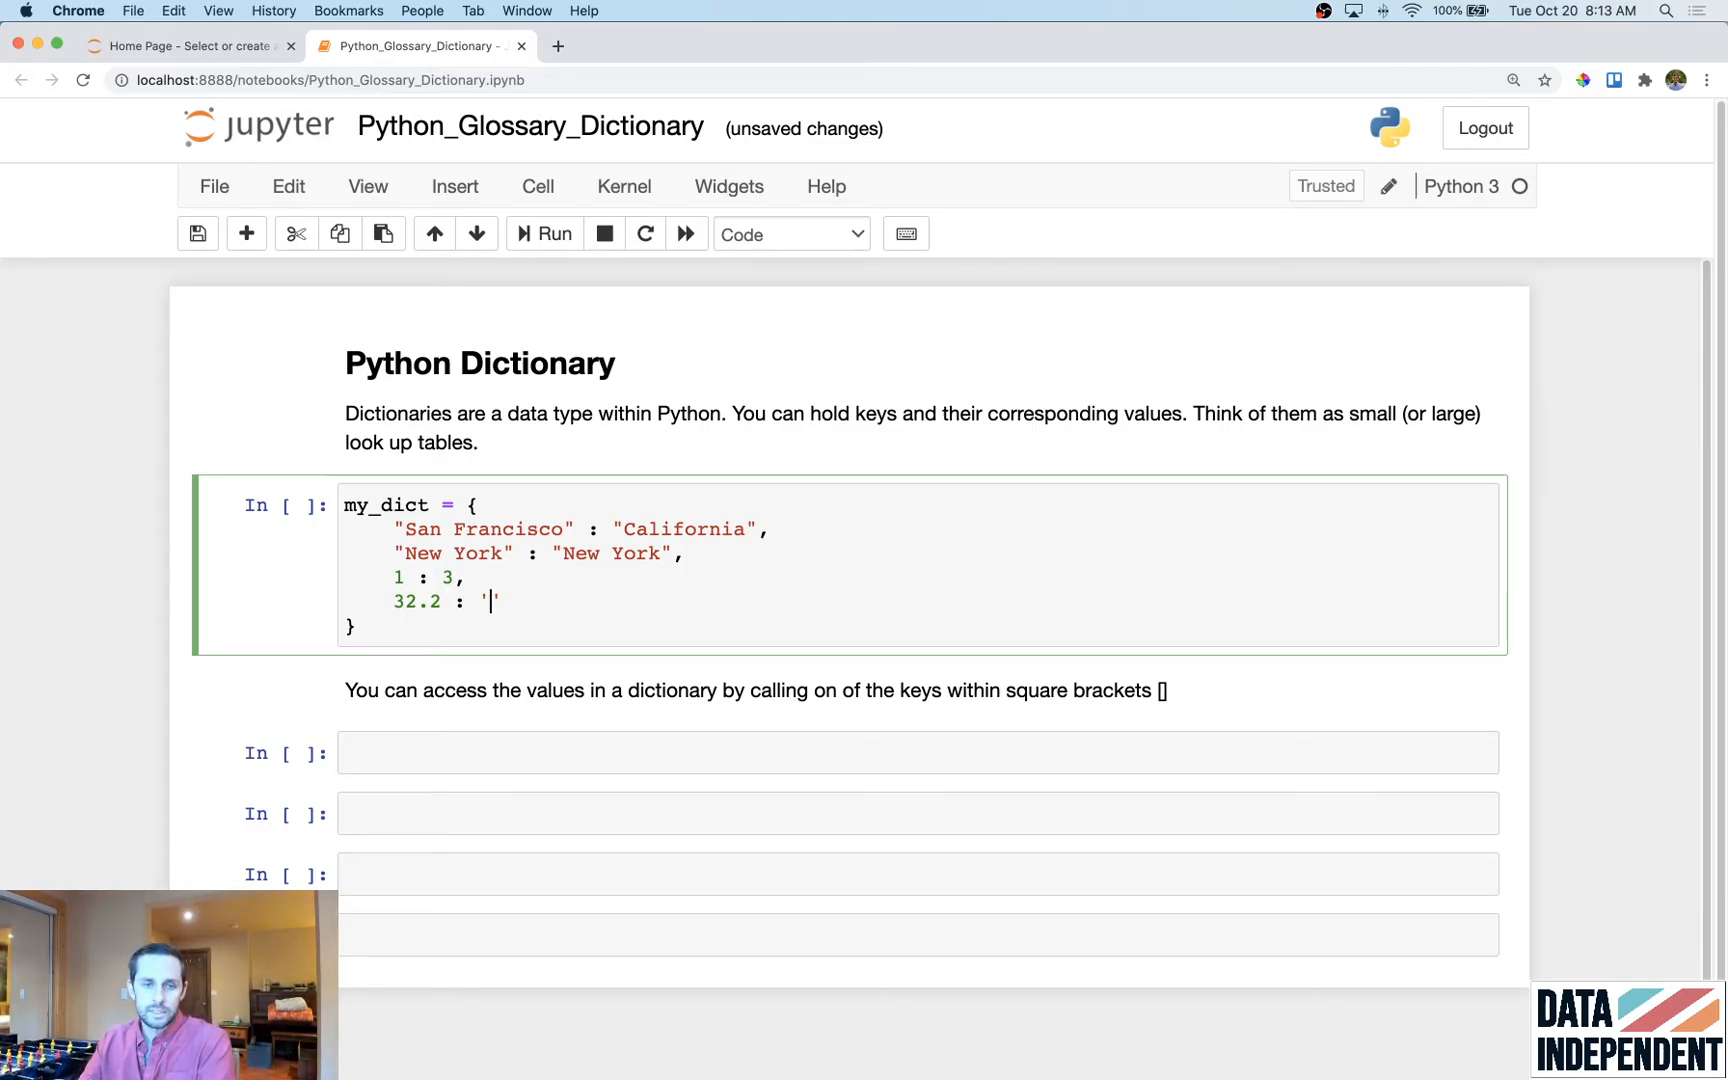
{"action": "type", "text": "Float"}
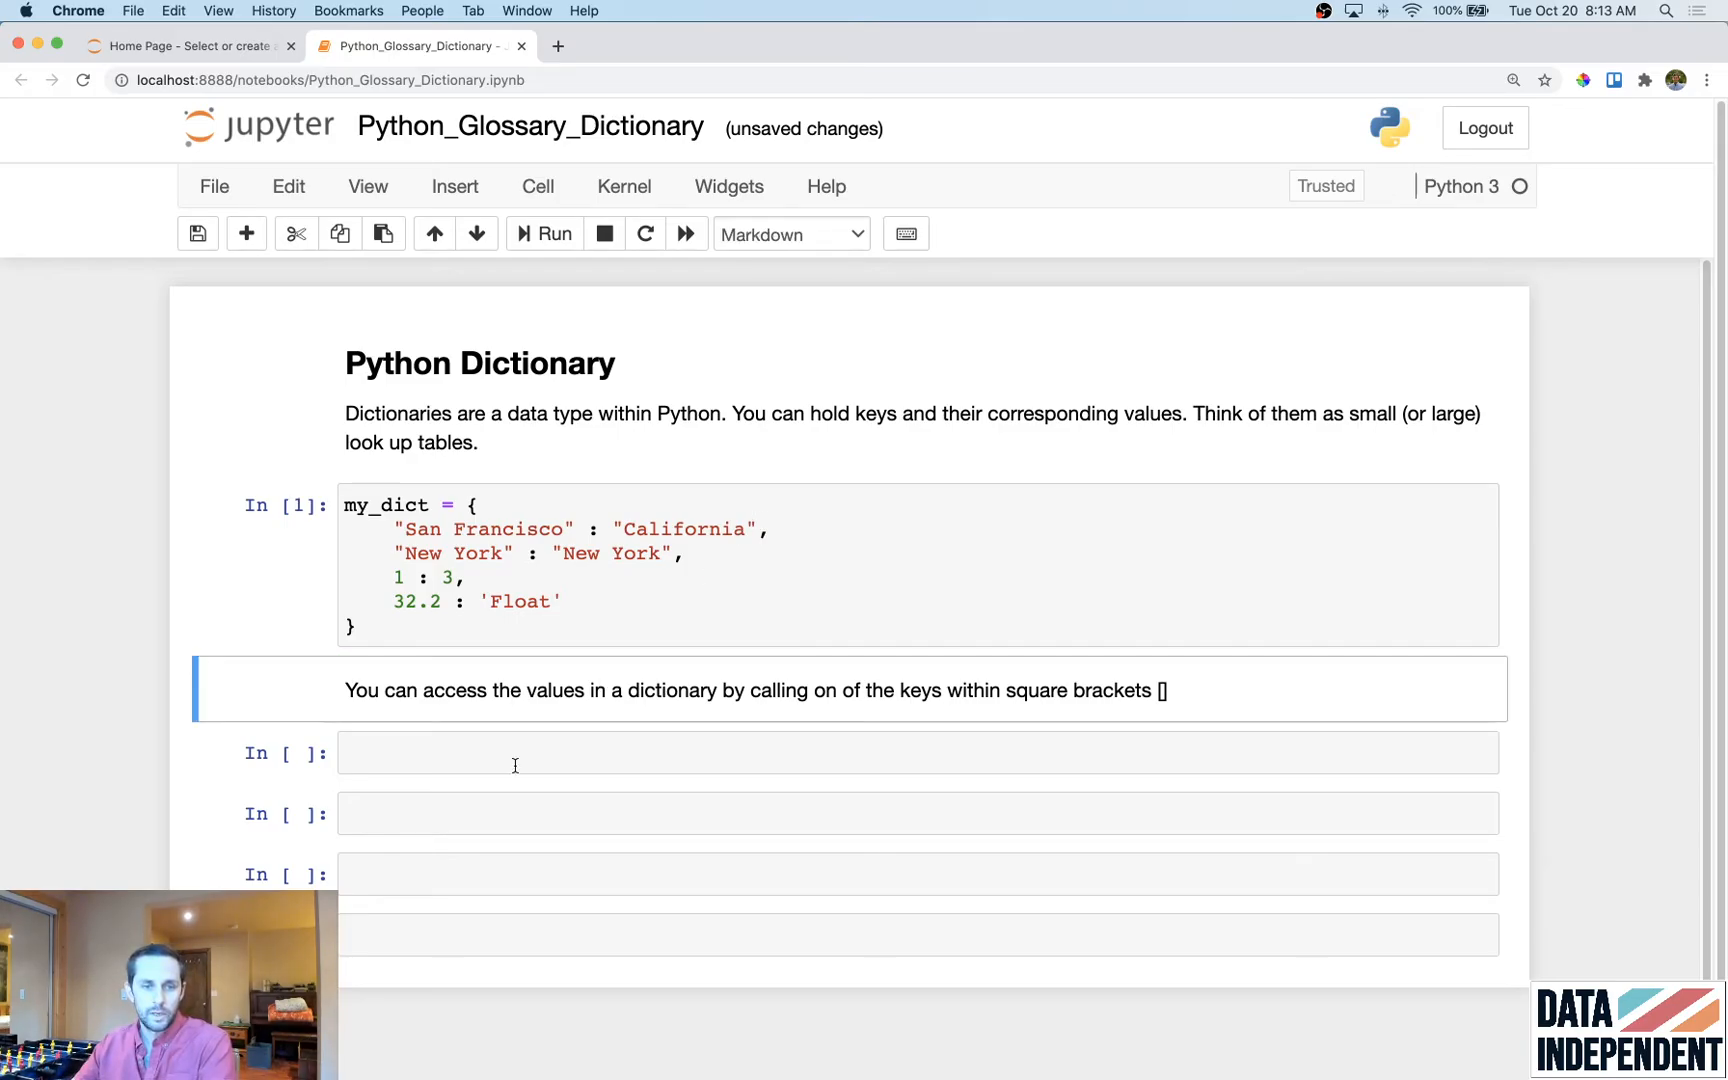
Step: Start typing the lookup my_dict['San Francisco'] in the next code cell
{"action": "type", "text": "my"}
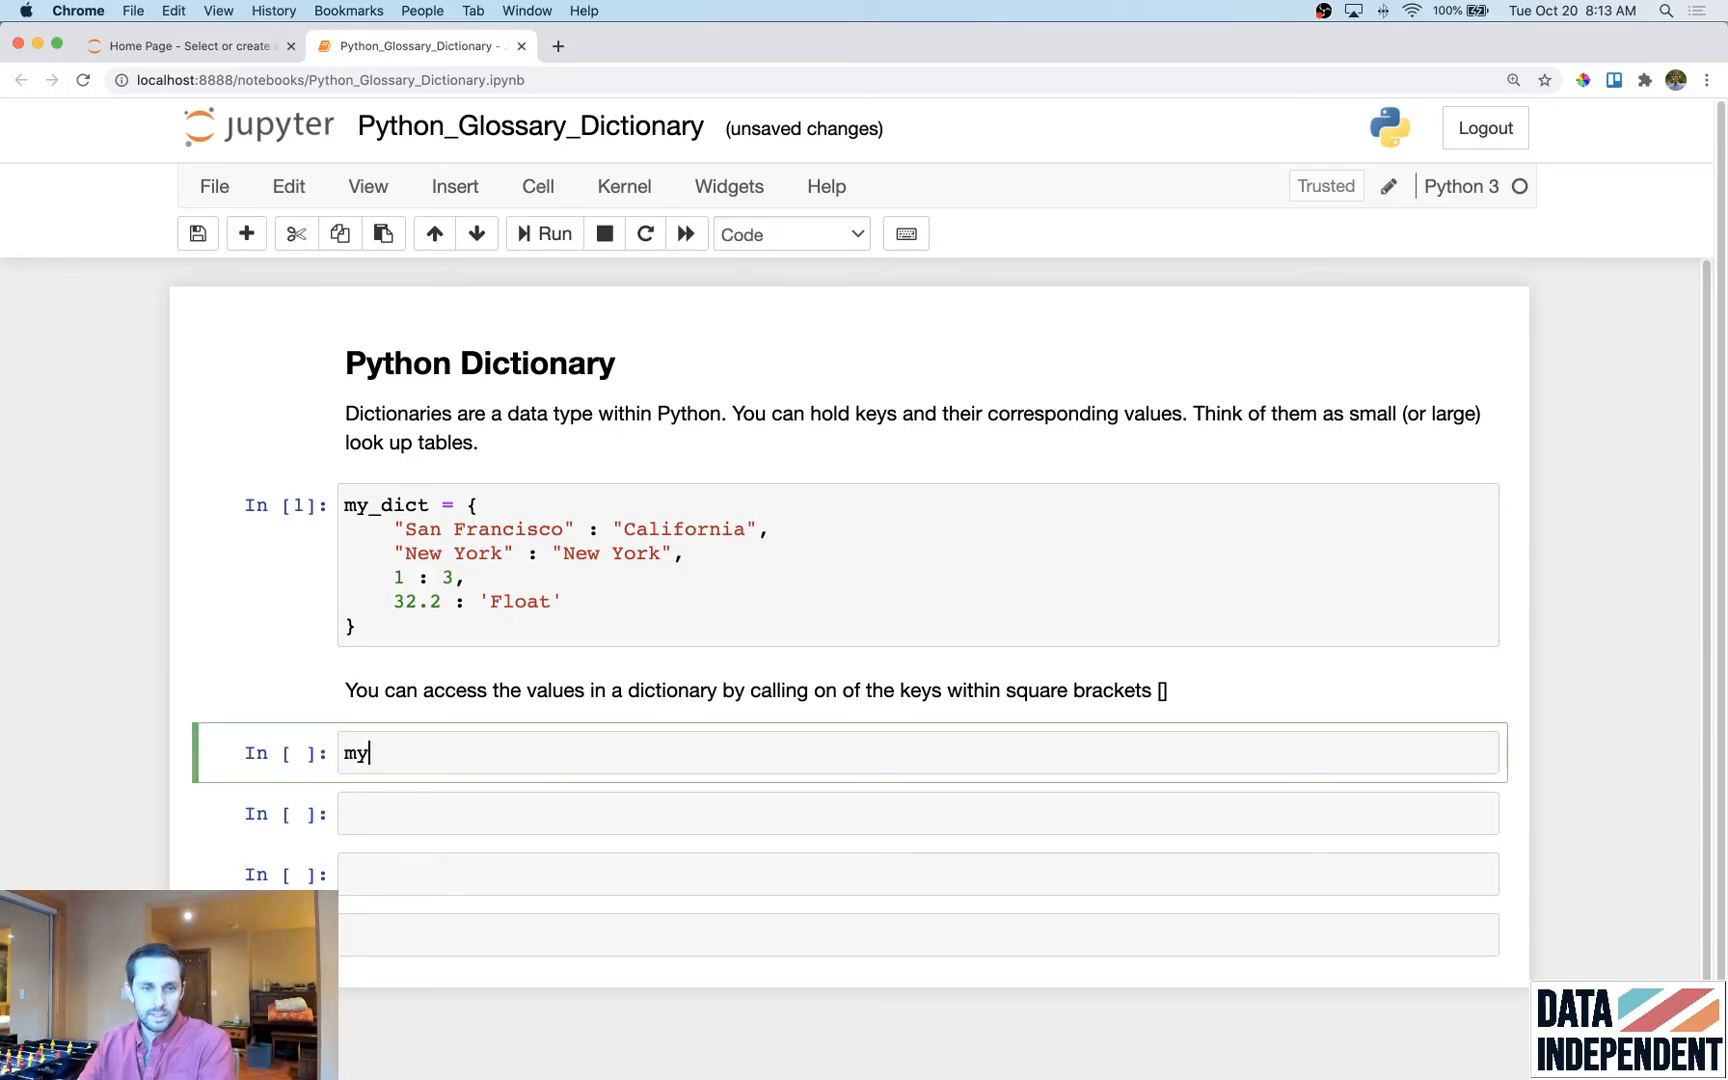
{"action": "type", "text": "_dict['San Fr'"}
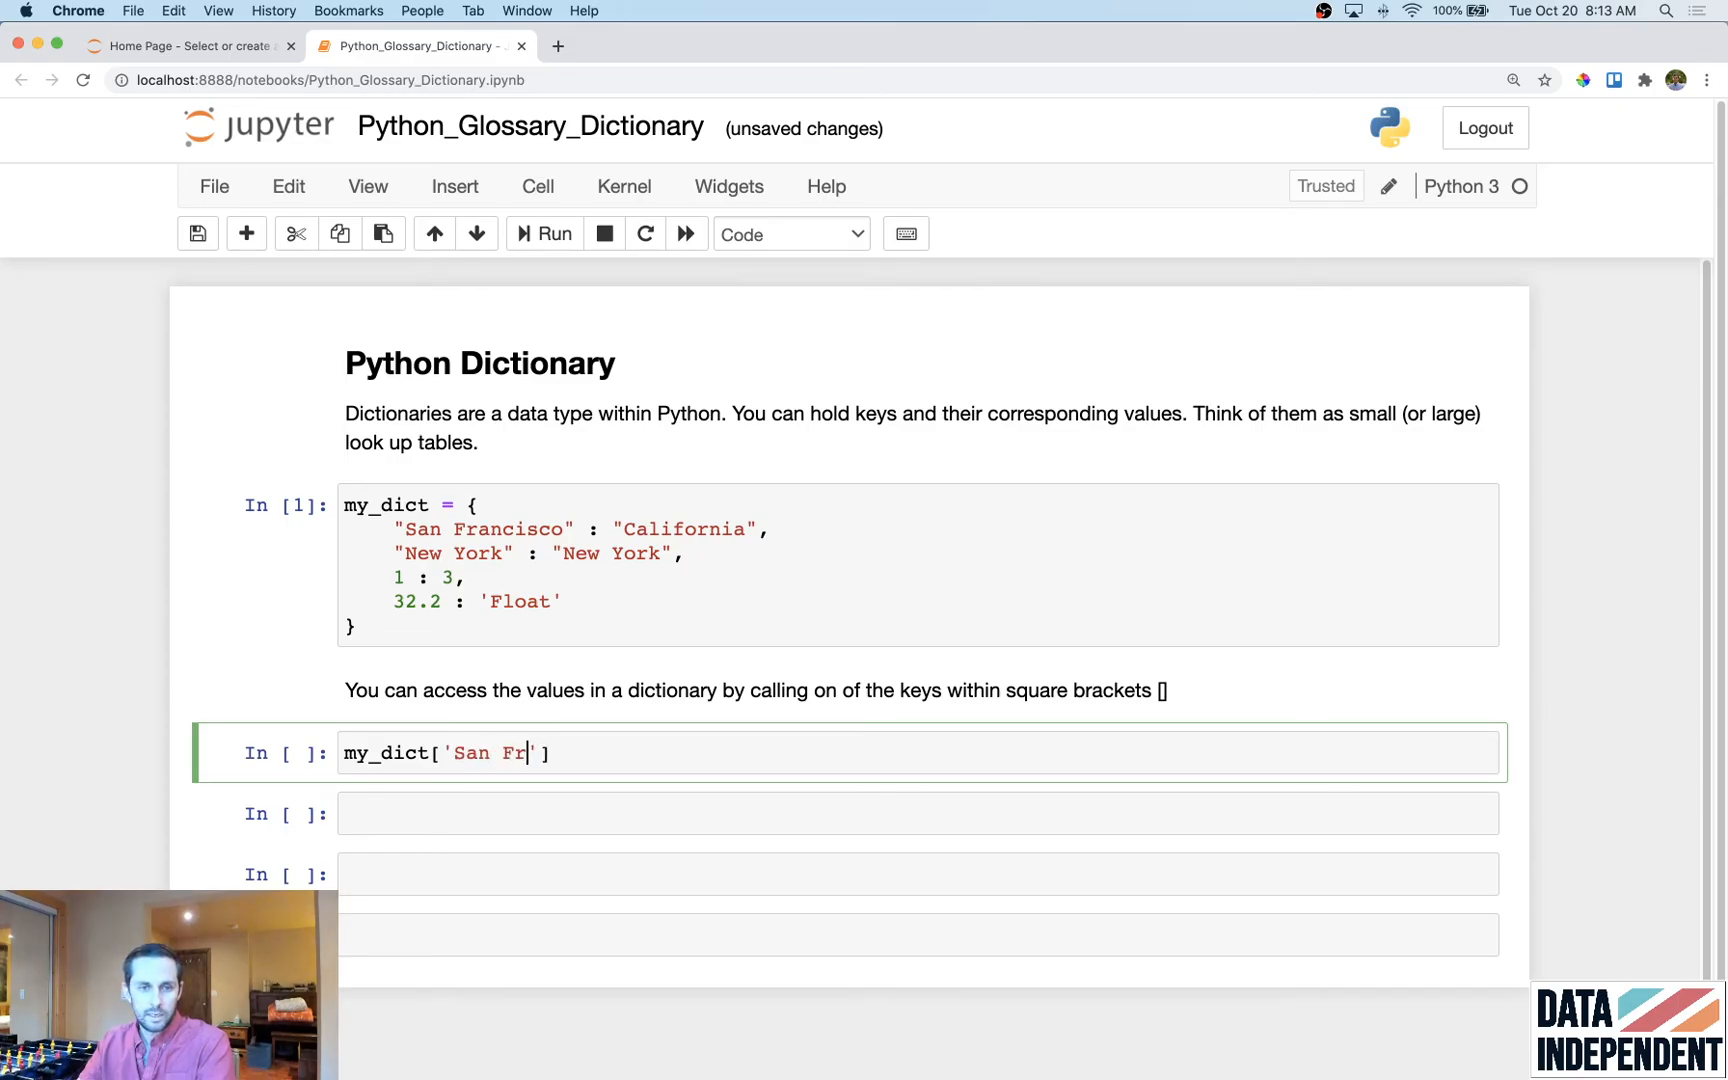